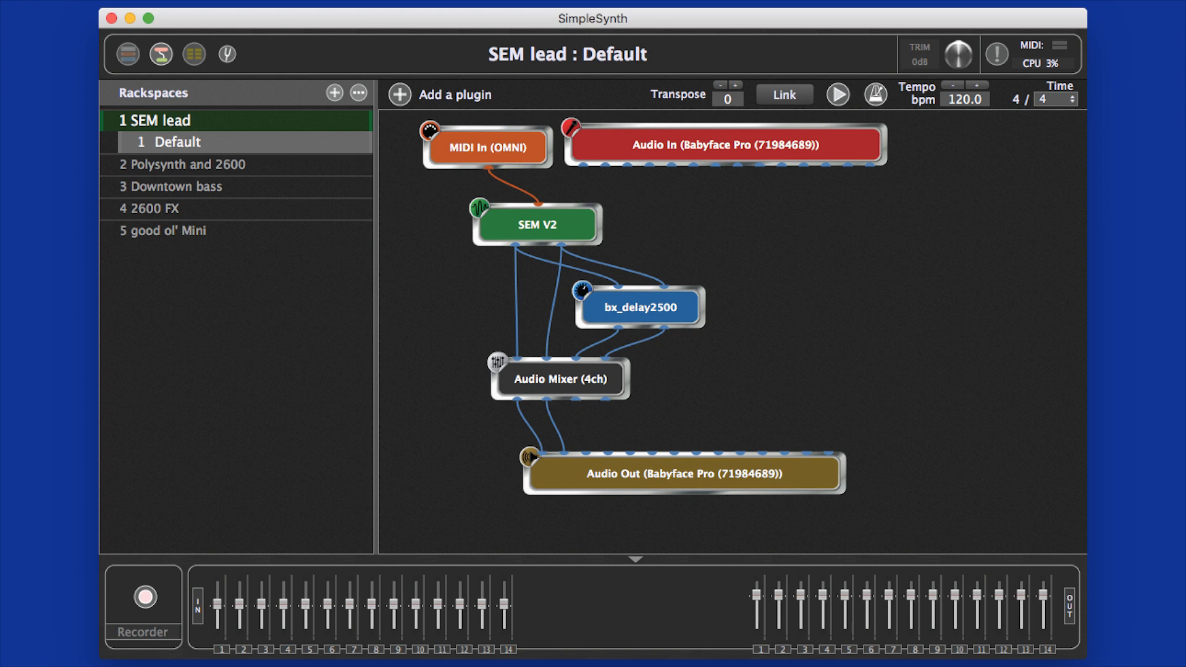
Leave the wiring diagram for the SEM lead rackspace's empty front-panel view
left_click(533, 224)
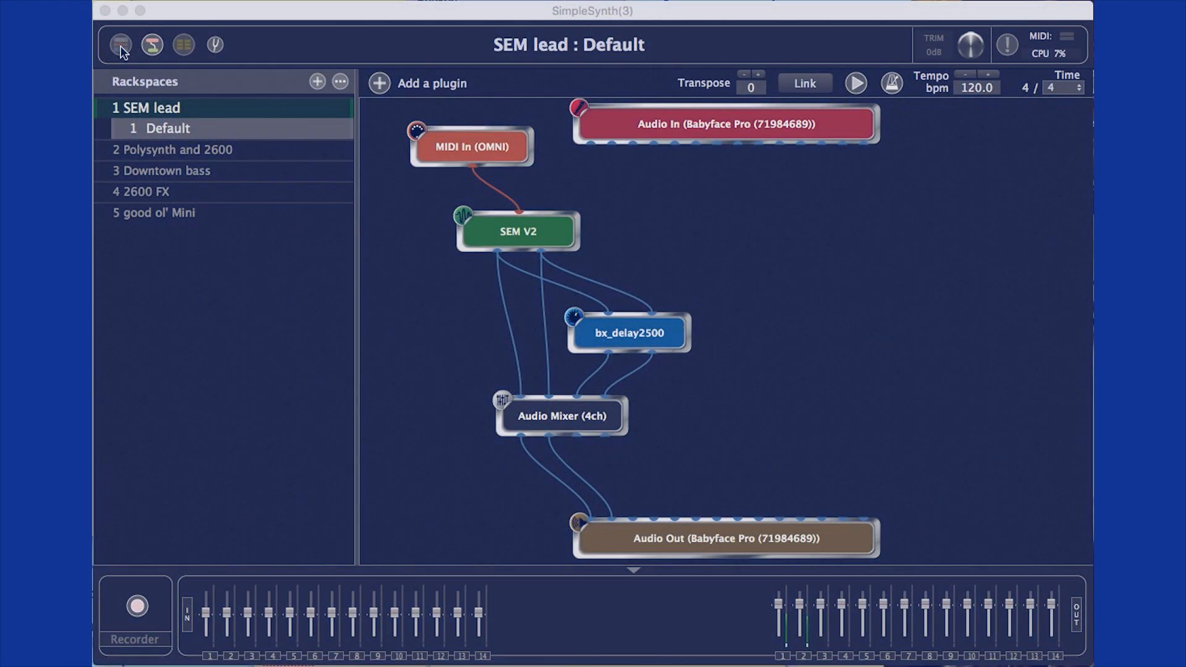
left_click(120, 45)
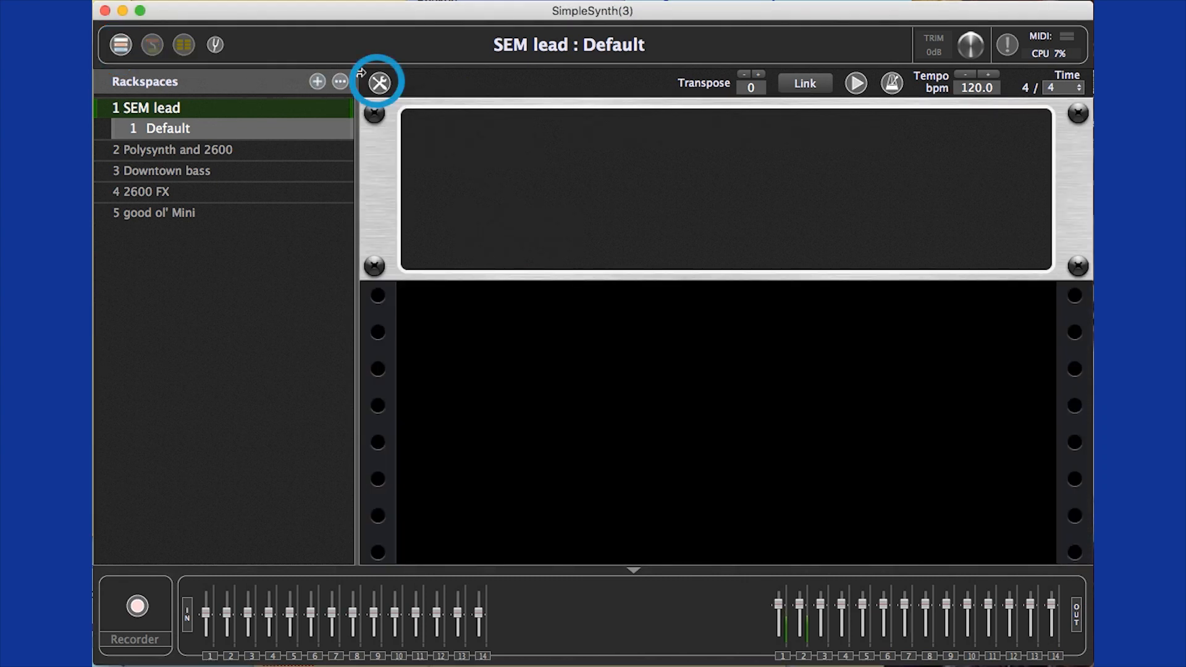
Enter Edit Mode, select the empty panel and style it with the blue background swatch
left_click(378, 82)
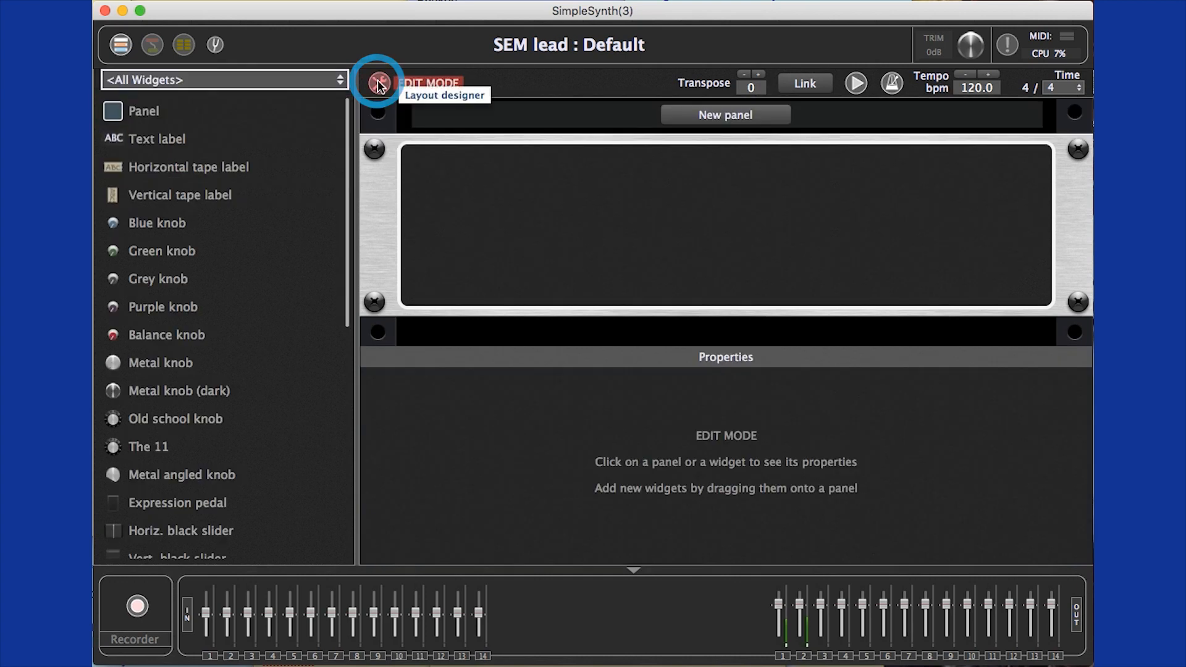
mouse_move(590, 188)
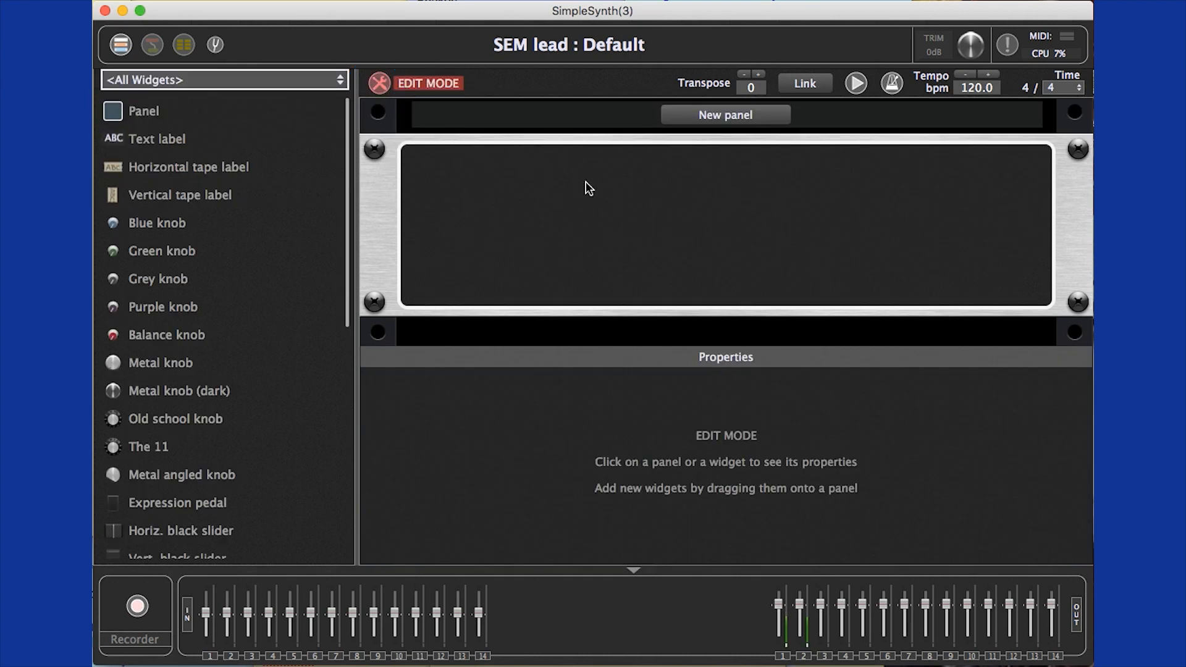
mouse_move(618, 223)
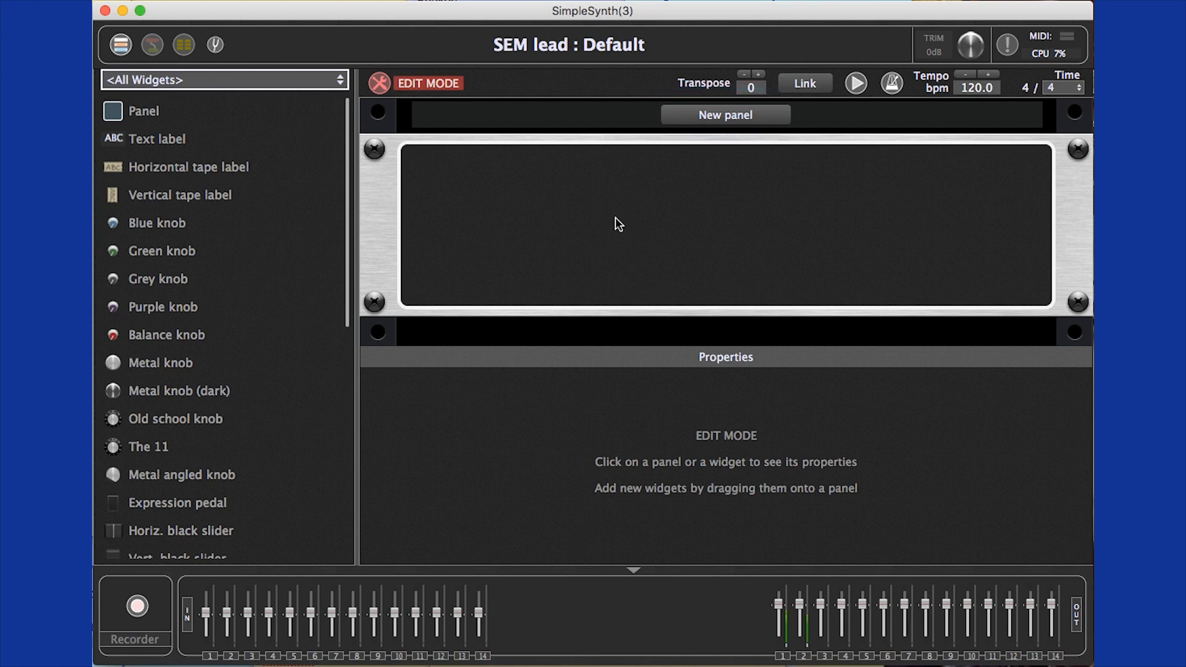
left_click(725, 227)
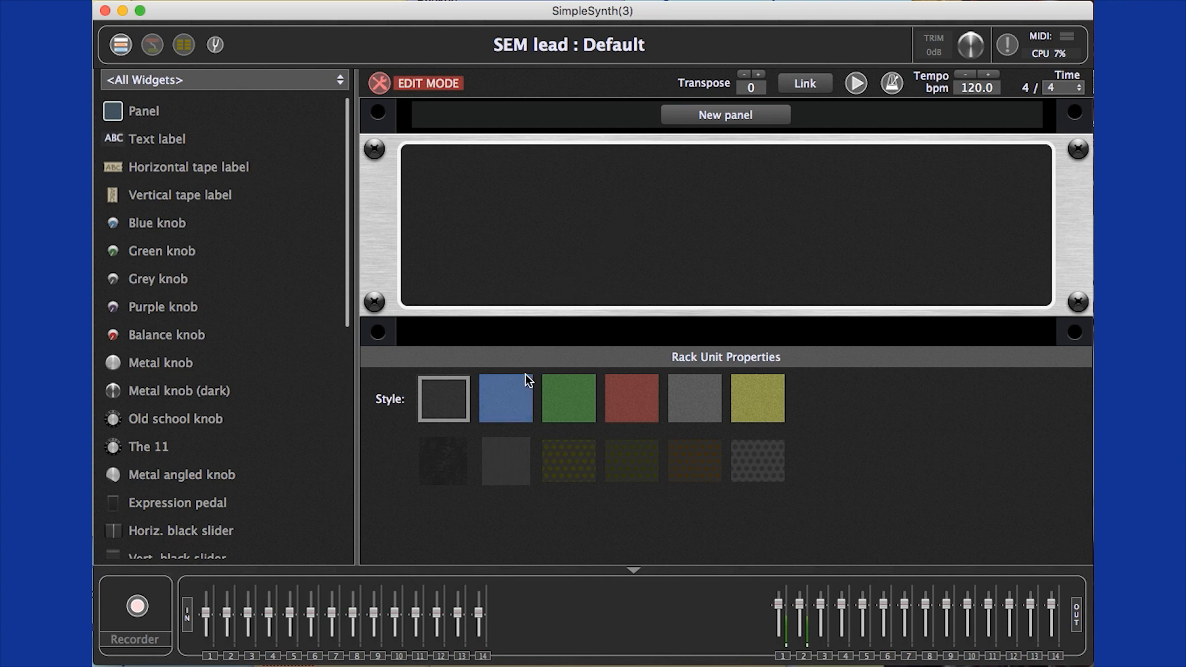
mouse_move(512, 401)
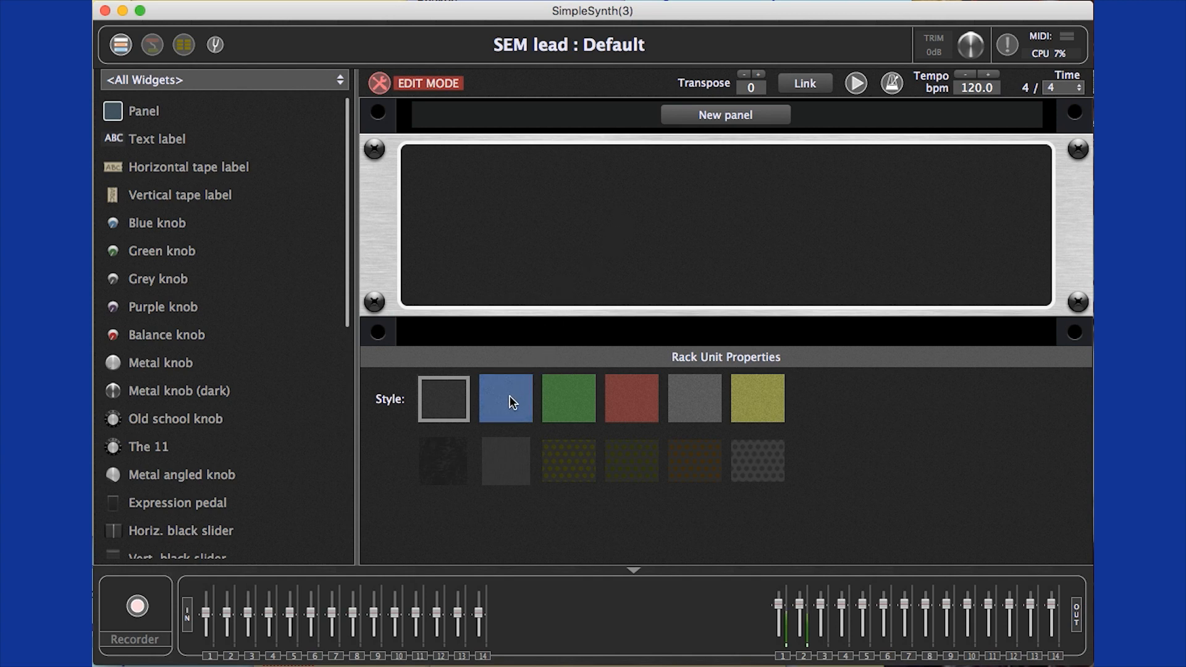
left_click(504, 398)
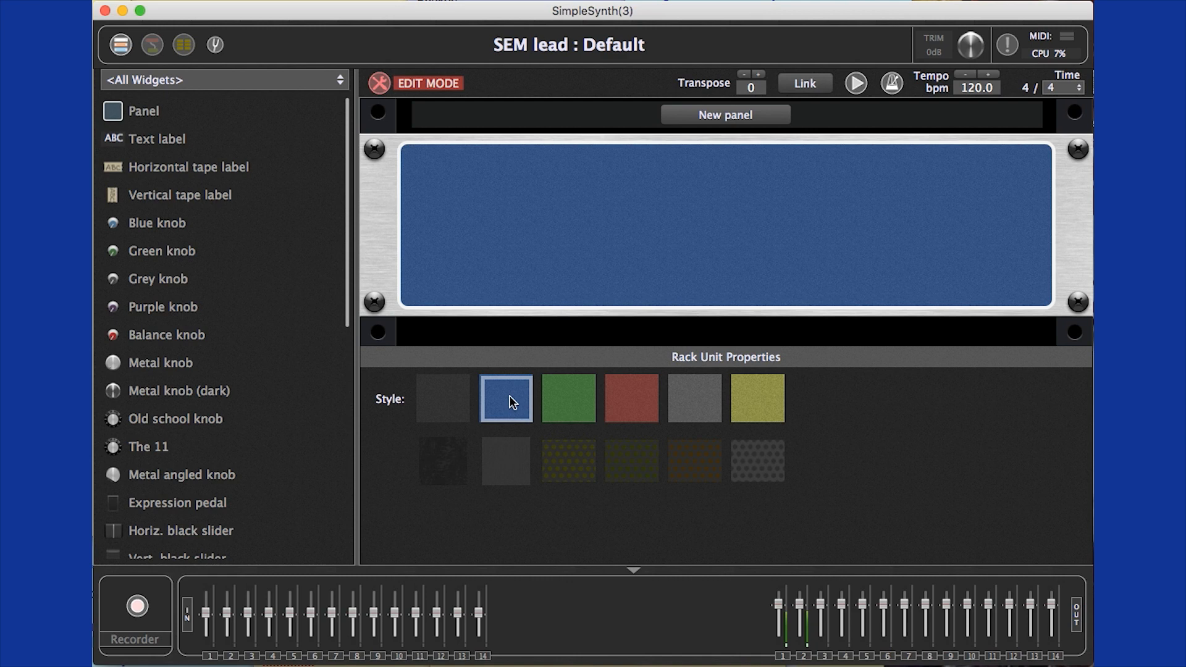
mouse_move(350, 316)
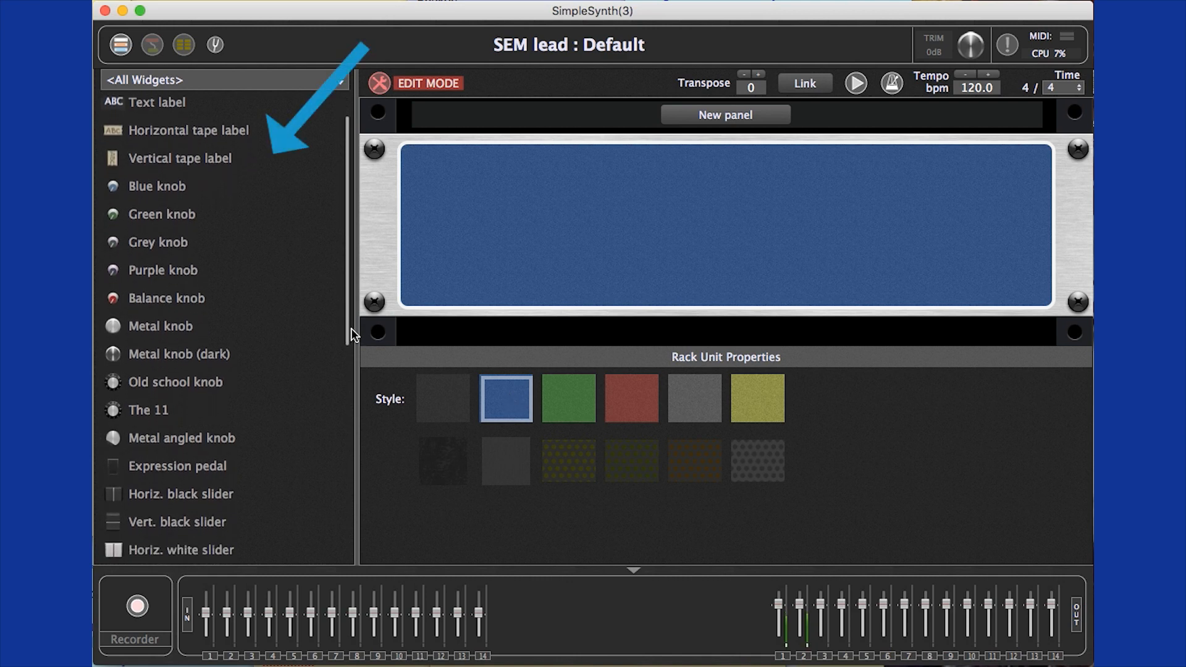
Scroll the widget list down to the drawbars, LEDs and switches at its end
scroll("down", 3)
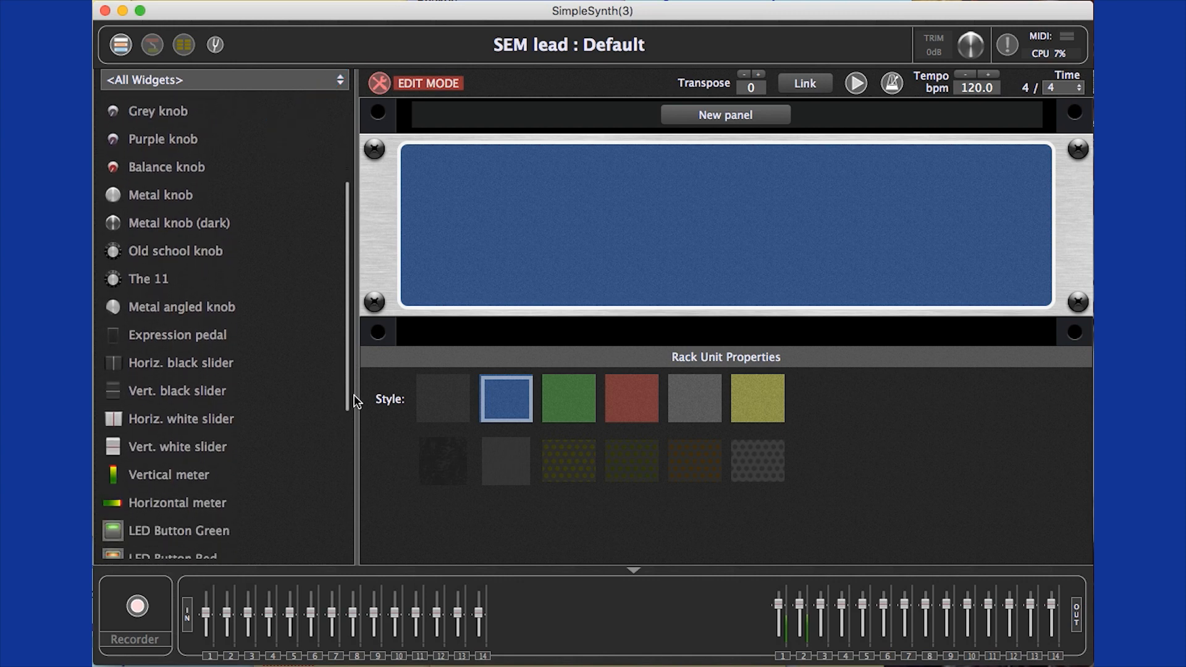
scroll("down", 3)
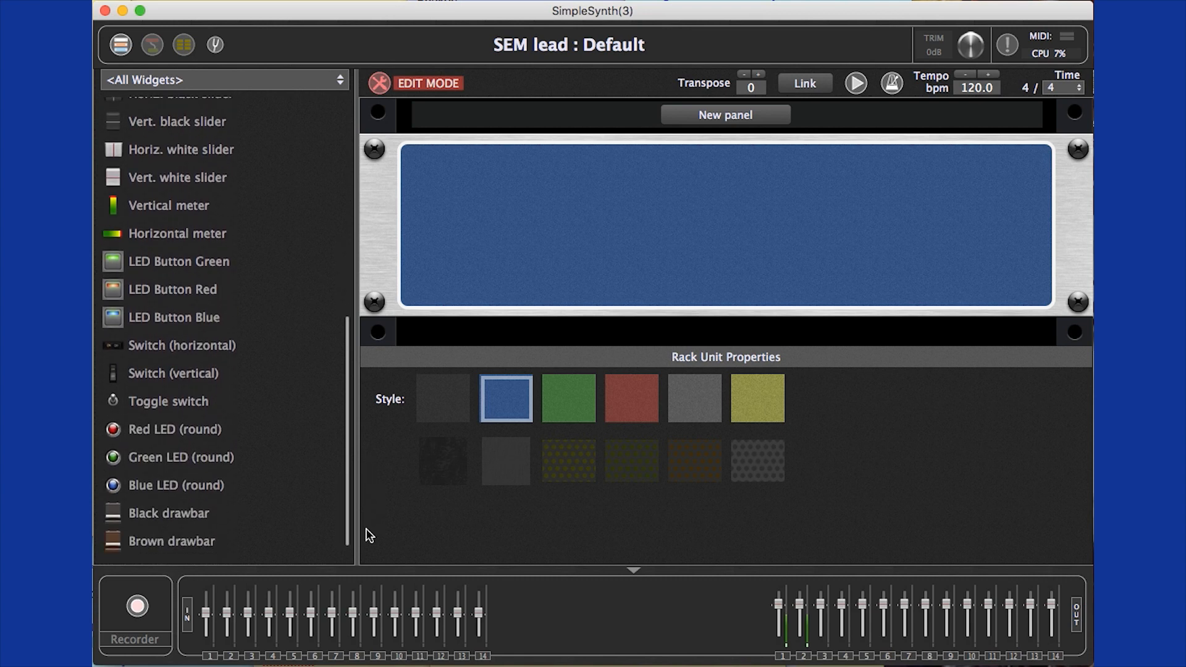
scroll("down", 3)
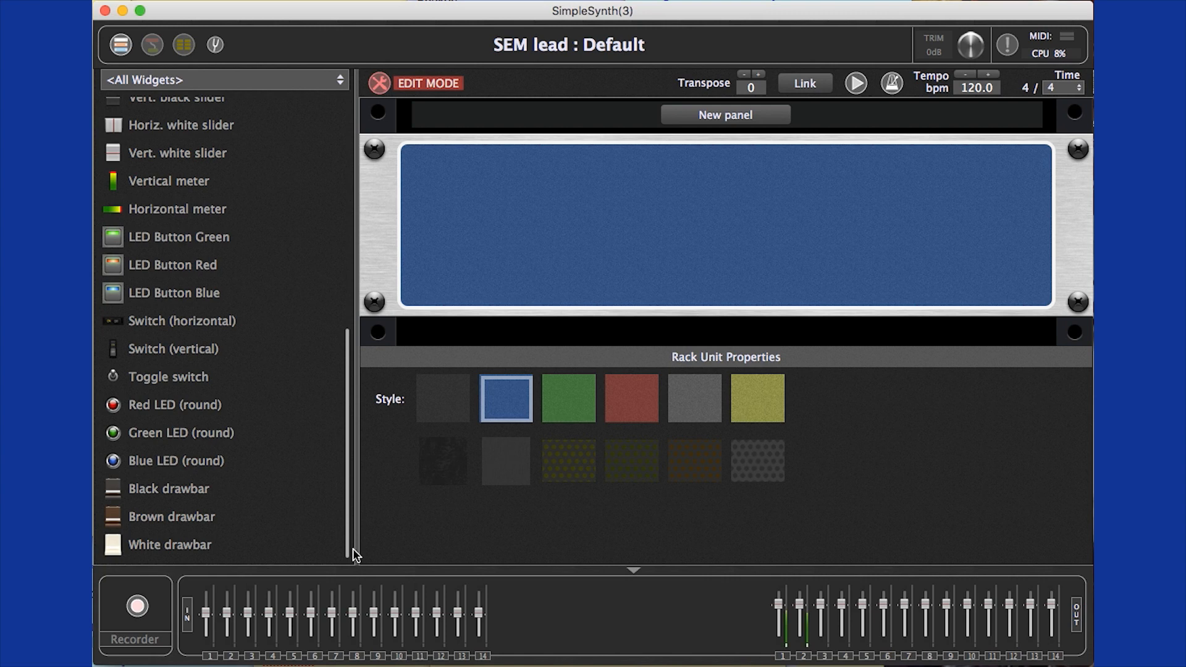
mouse_move(126, 129)
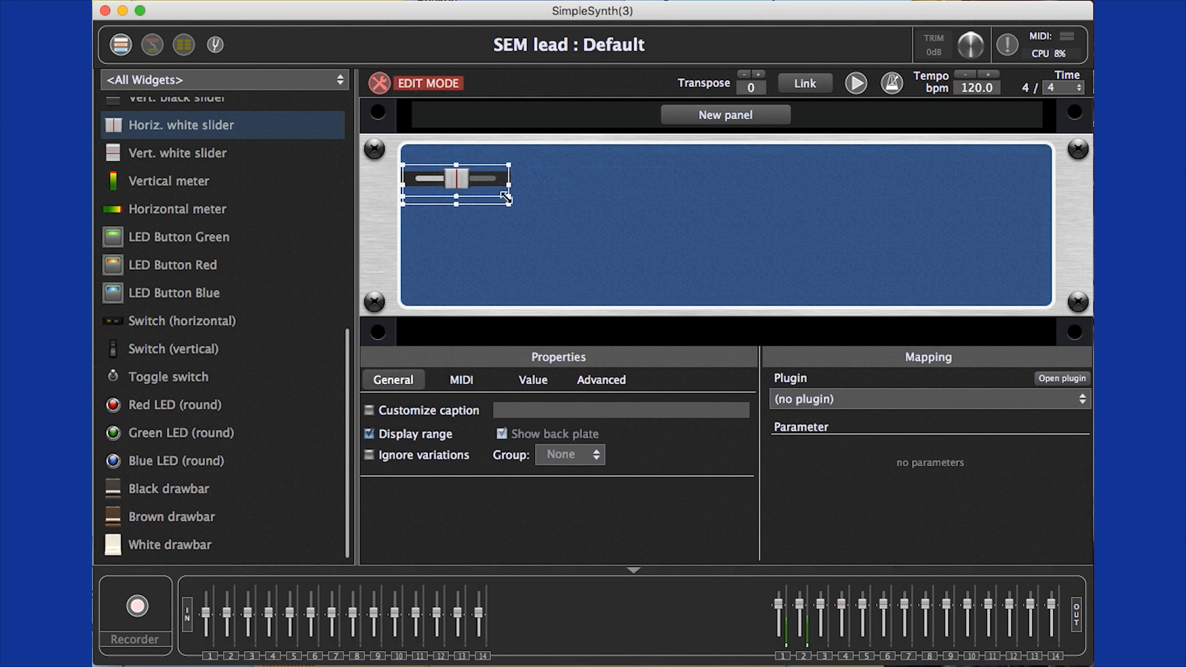
Place the white slider on the panel and map it to the SEM V2 plugin's Hz parameter
left_click_drag(510, 203, 538, 207)
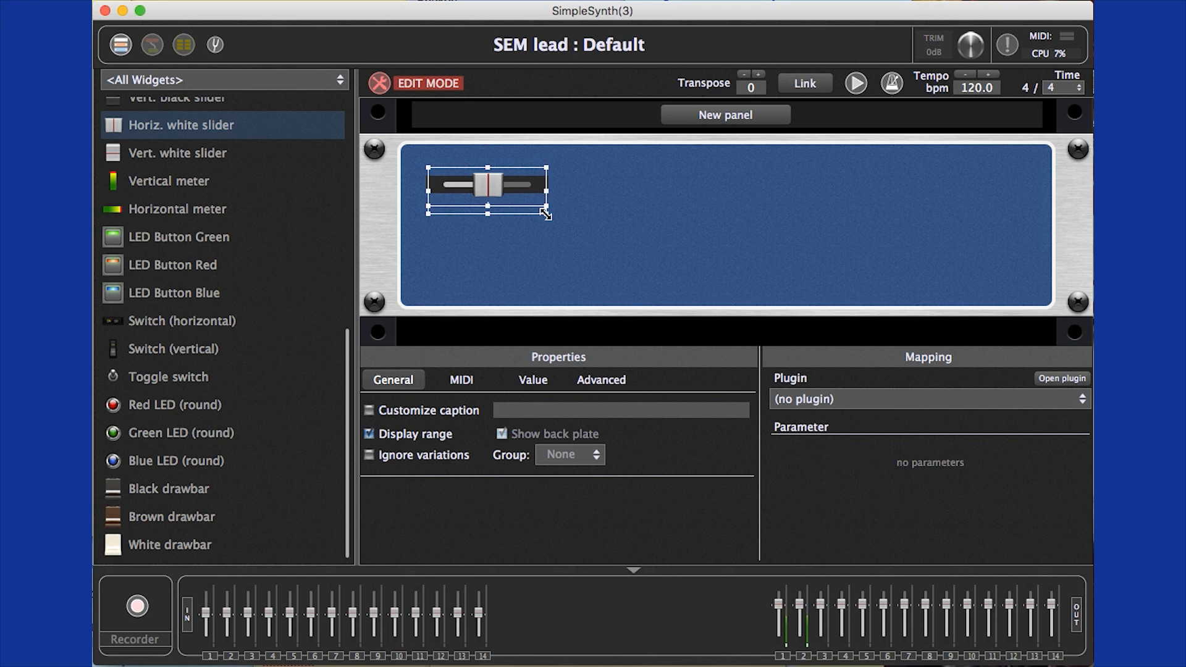
mouse_move(611, 233)
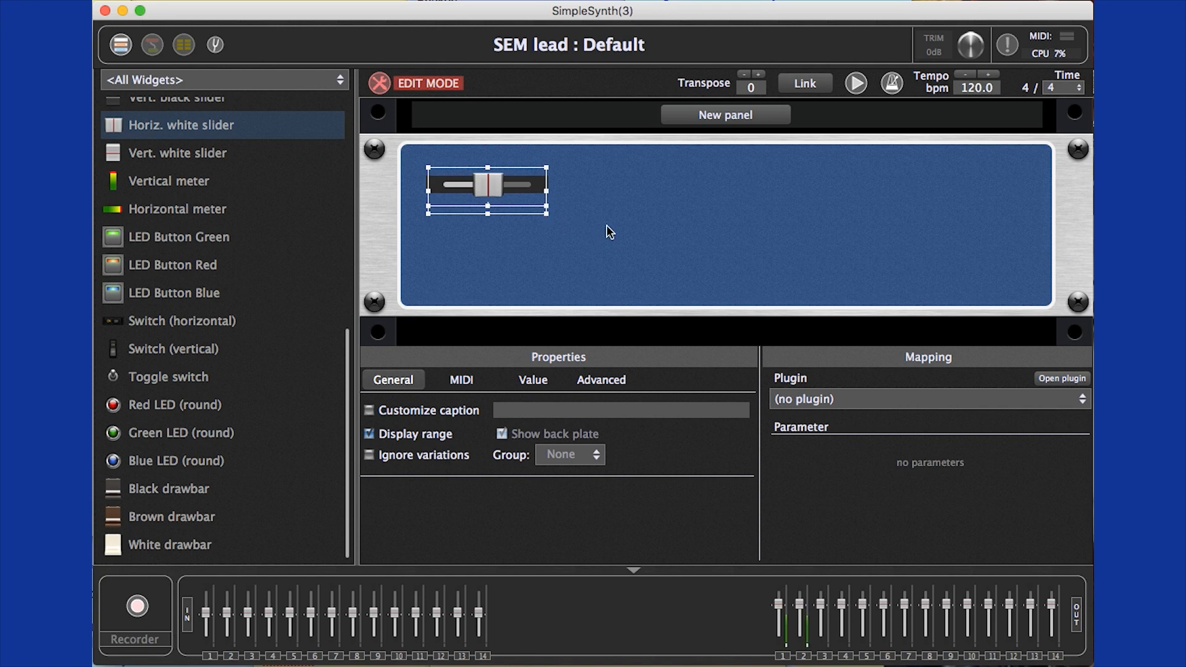
mouse_move(1084, 401)
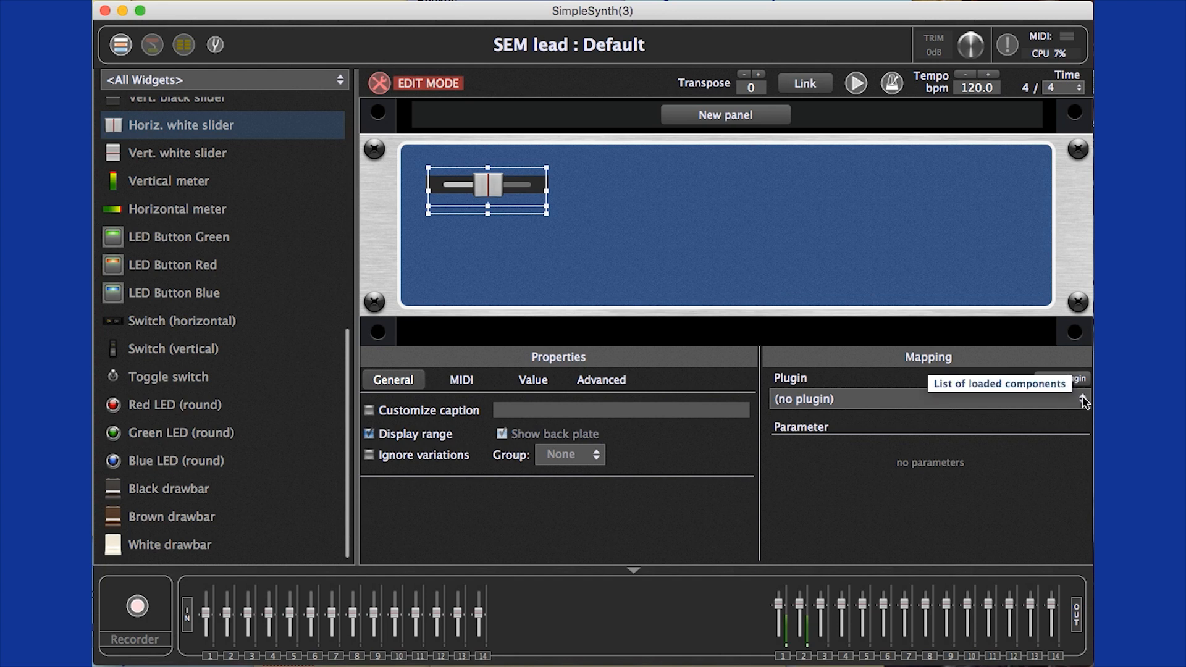
left_click(928, 399)
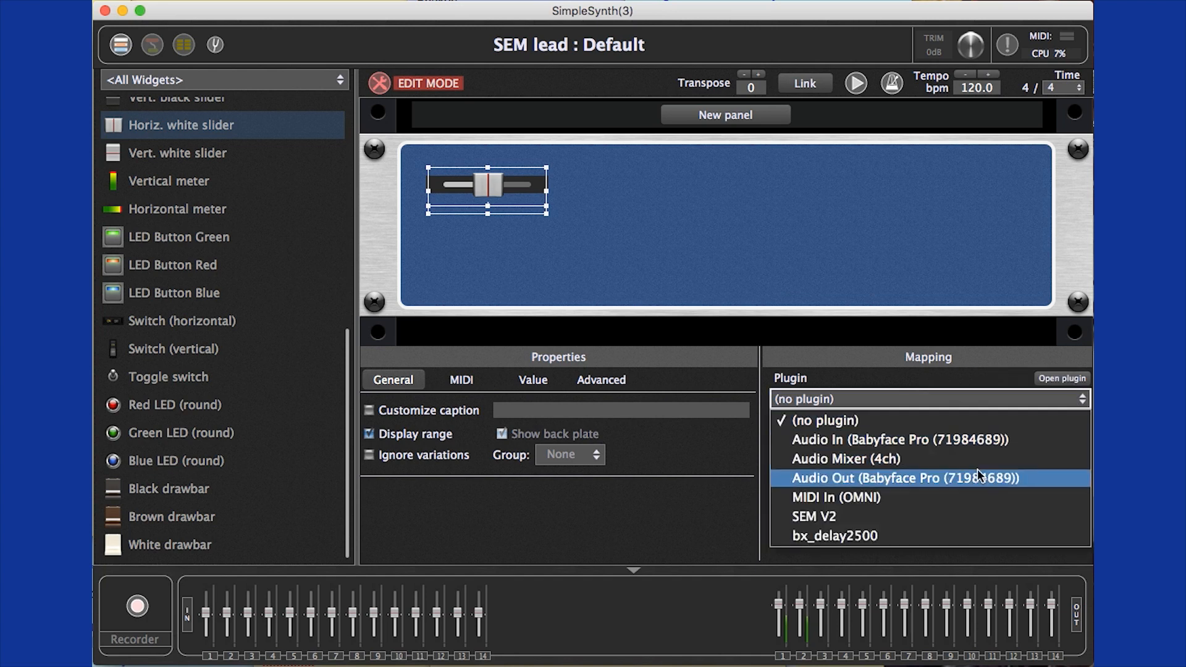
mouse_move(911, 516)
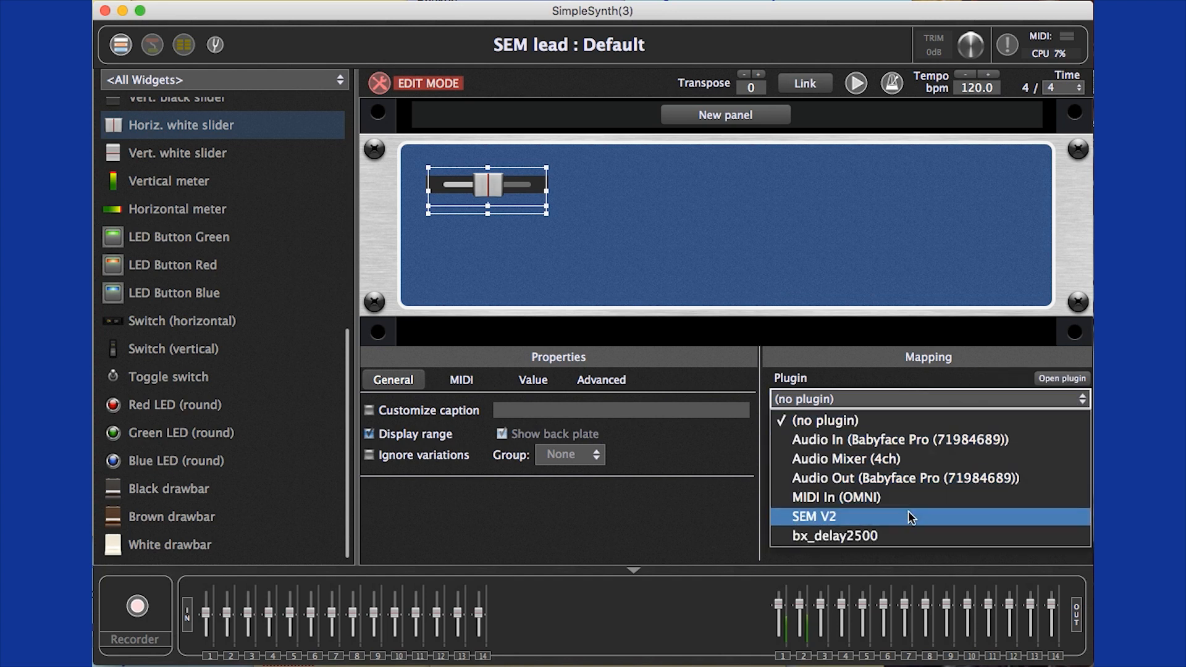
left_click(810, 517)
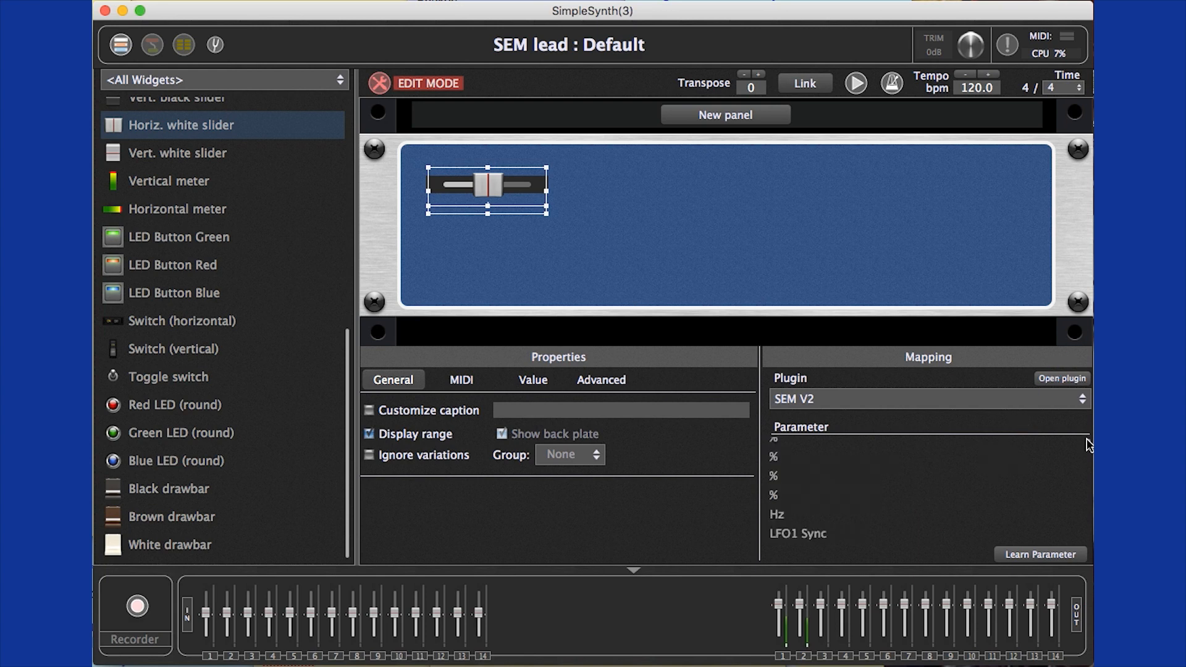
left_click(777, 514)
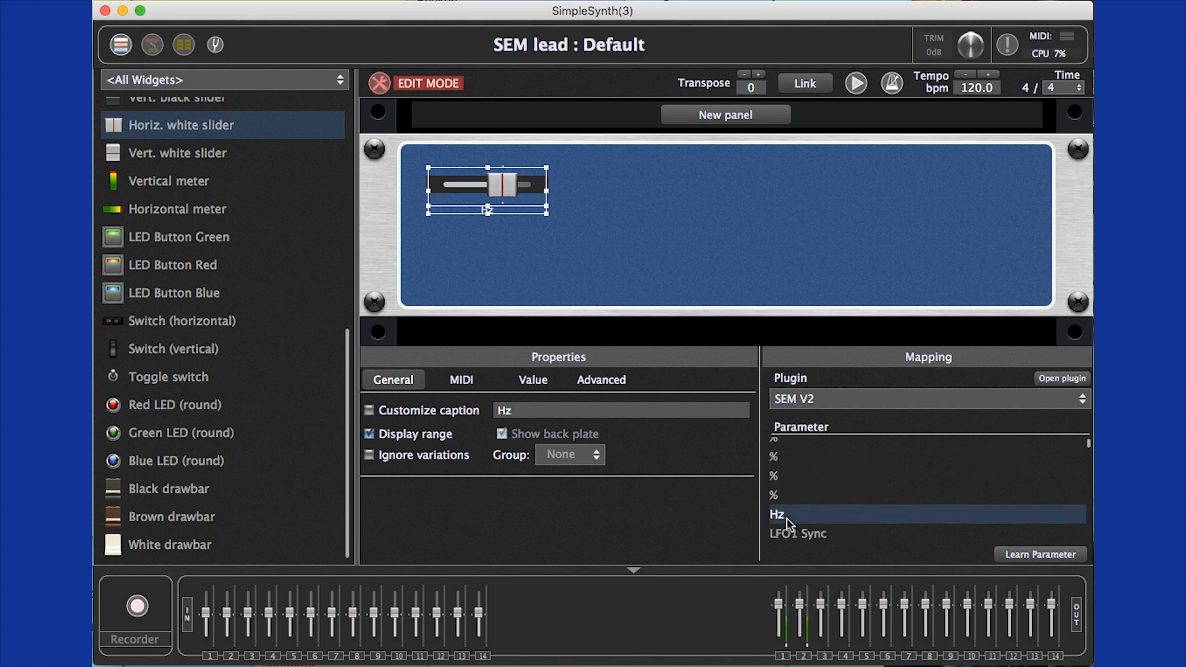
left_click(461, 379)
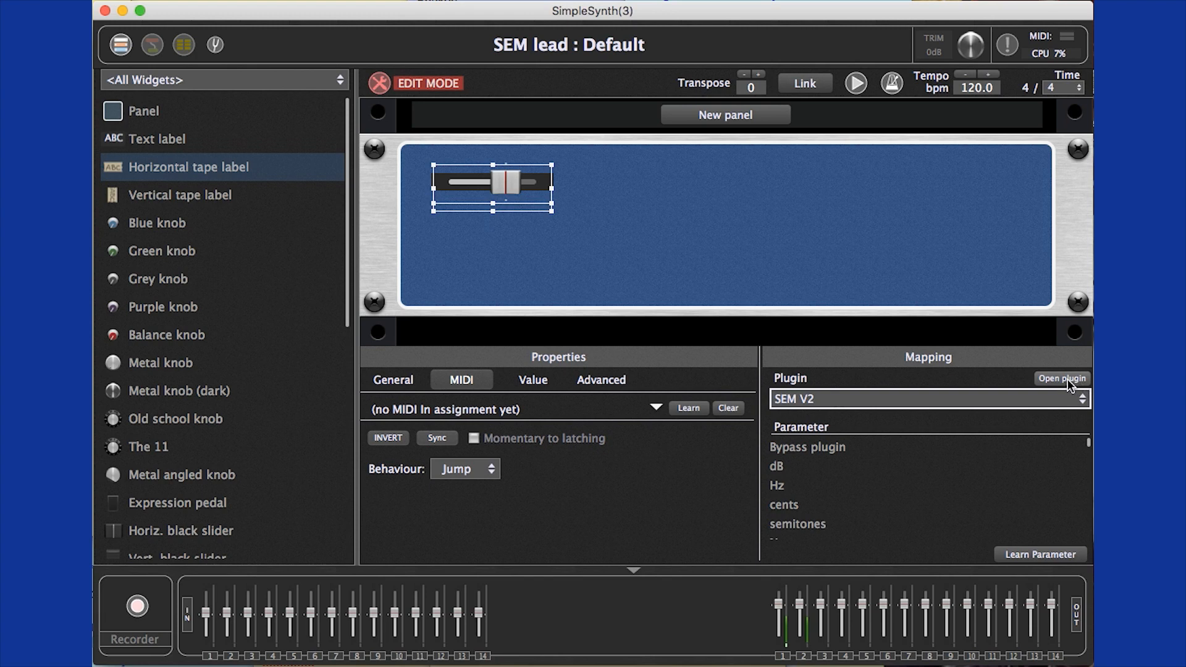
Learn the slider's parameter by moving the cutoff control in the SEM V2 plugin window
left_click(1062, 378)
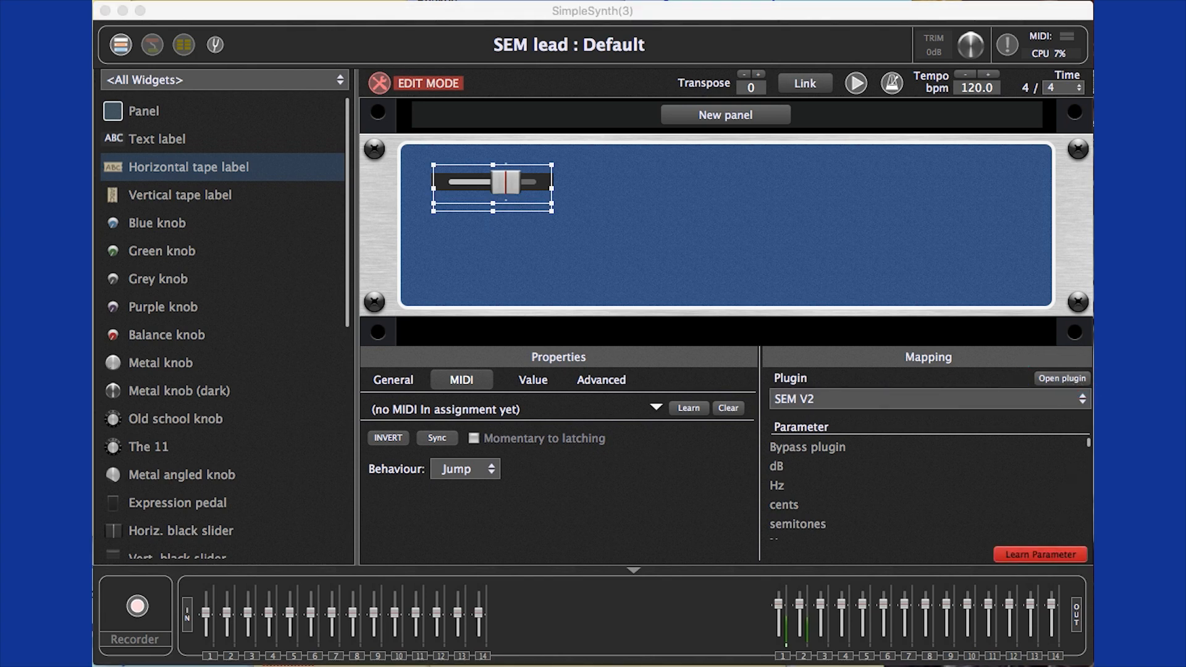
left_click(1041, 555)
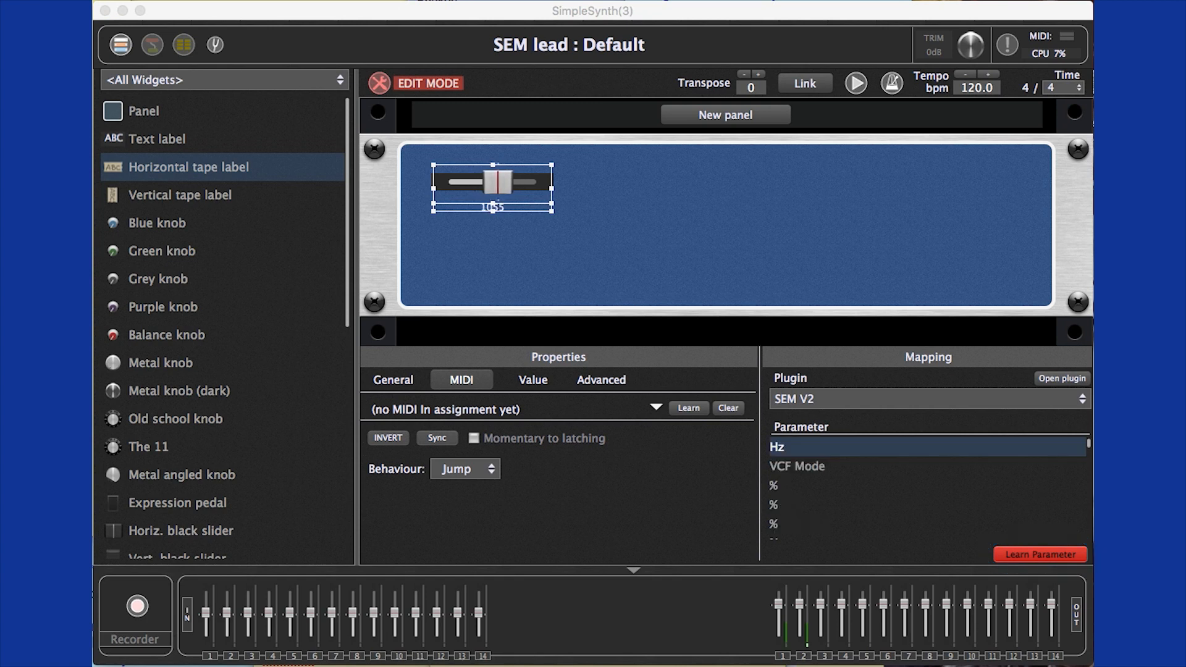
left_click_drag(488, 182, 514, 182)
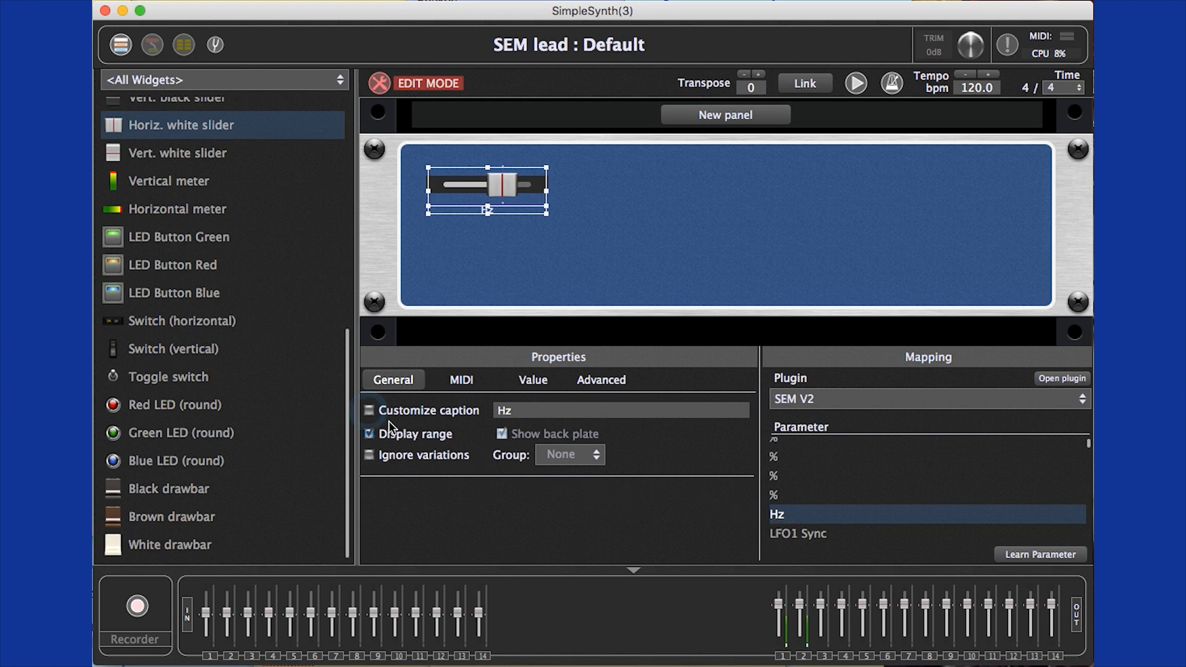
Give the slider a custom caption reading 'filter cutoff' and adjust its placement
left_click(368, 410)
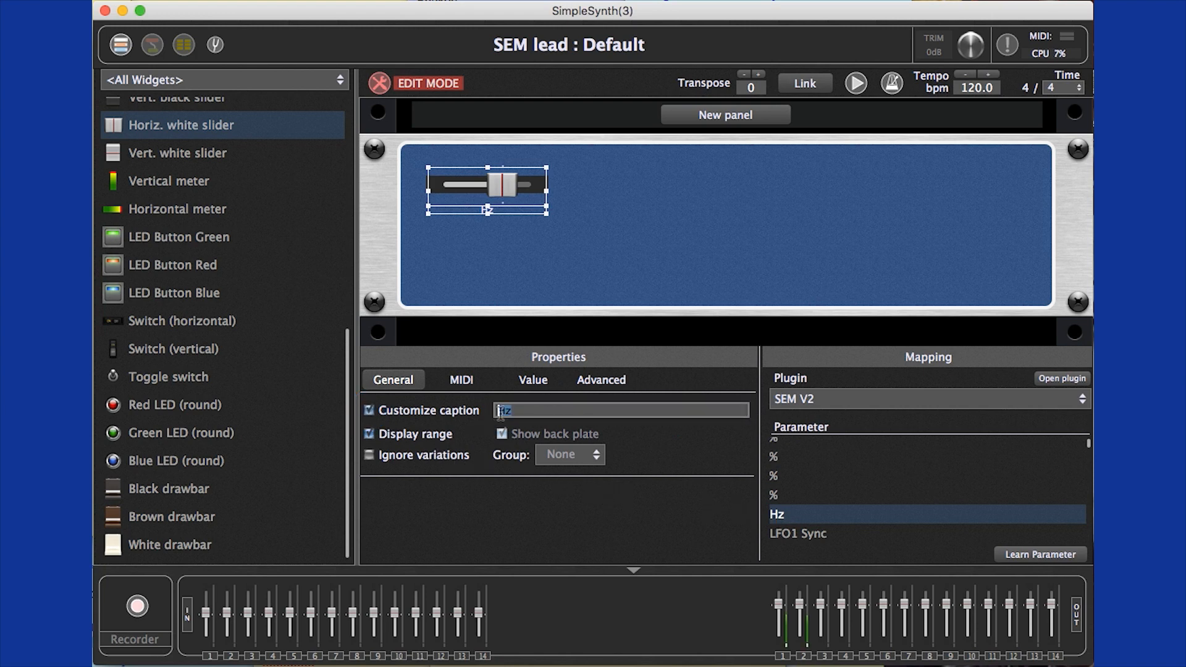
type("filter cutoff")
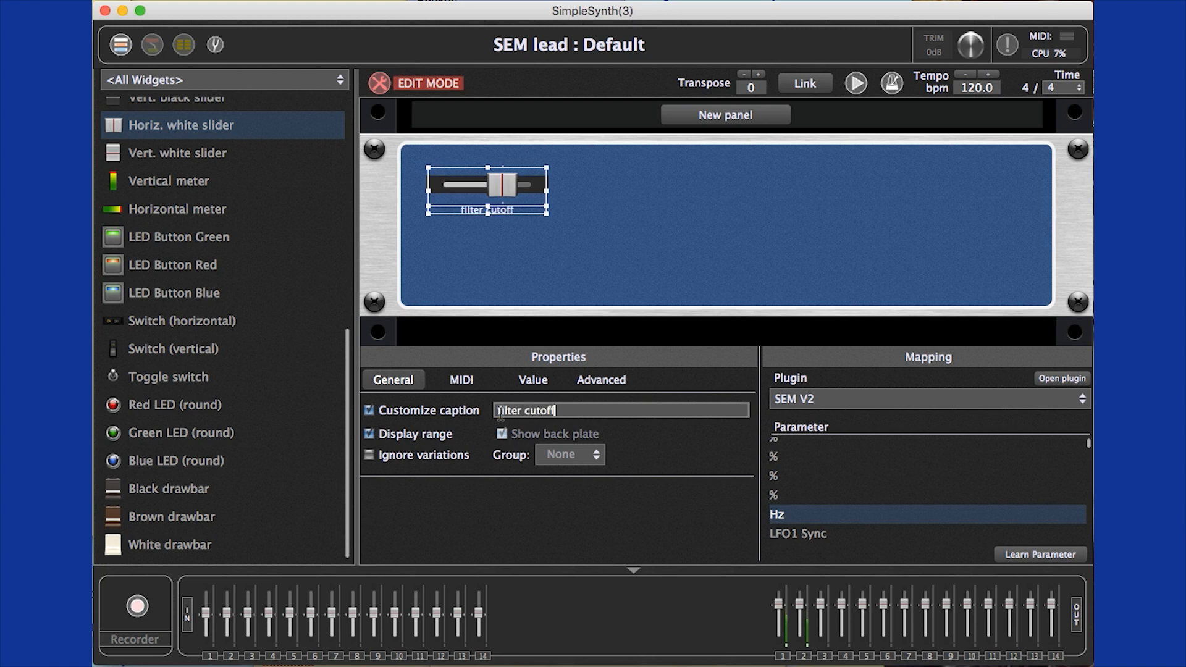
left_click(460, 379)
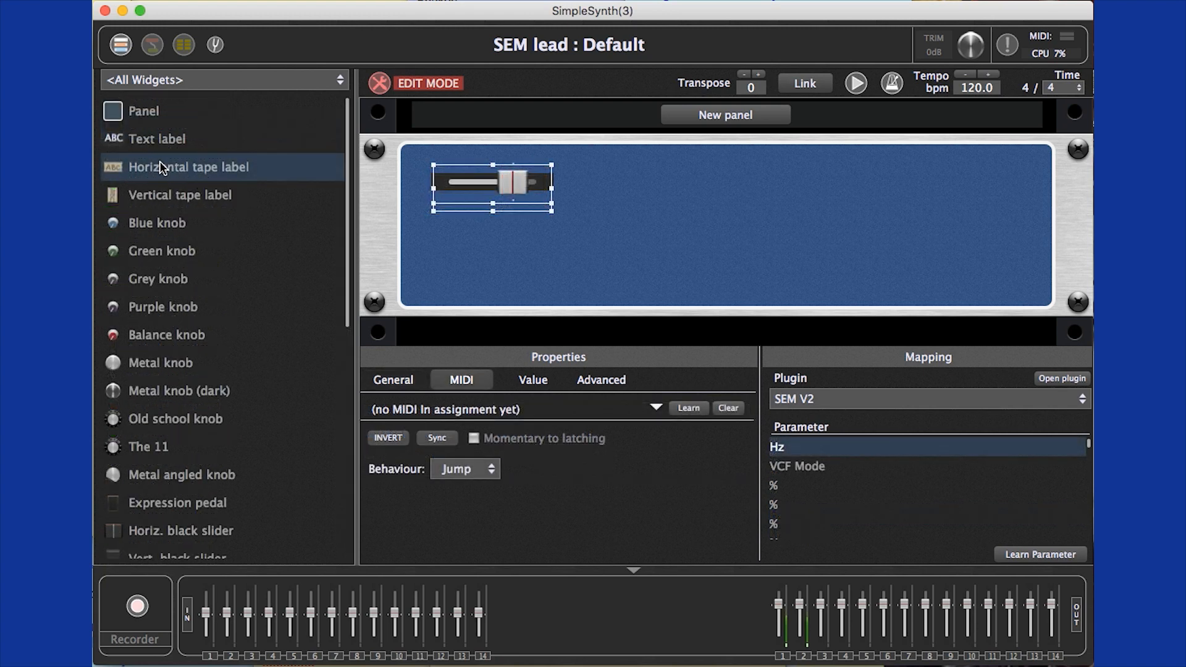
left_click_drag(188, 167, 548, 225)
type("filter cutoff")
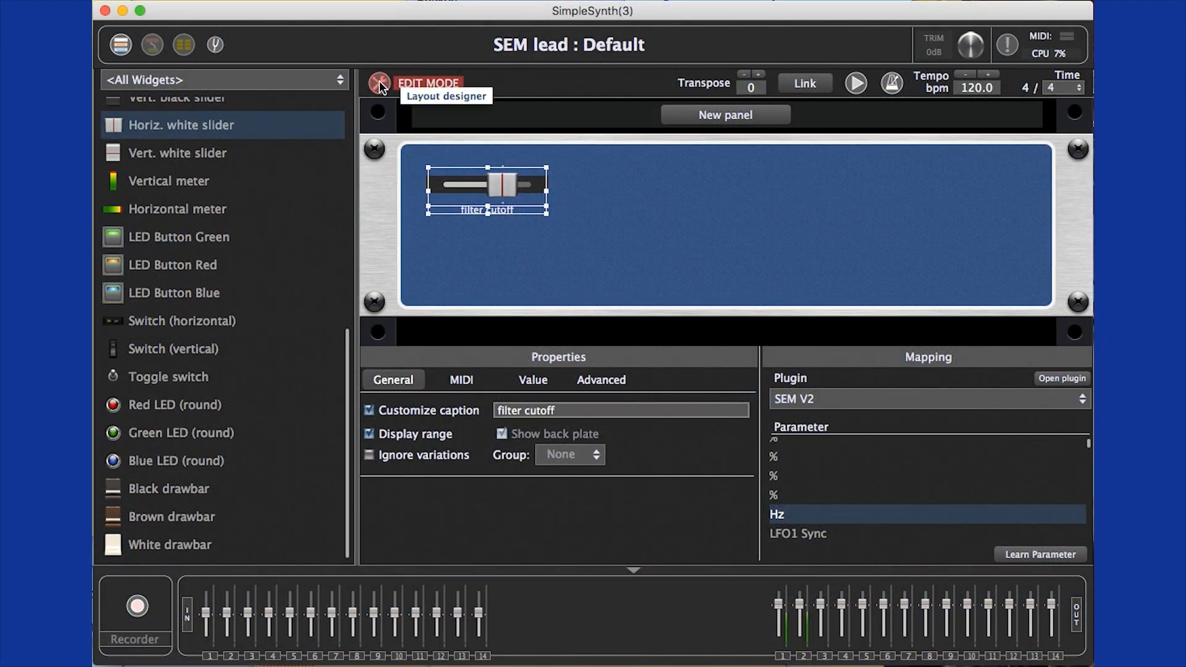
Exit Edit Mode, try the filter cutoff slider live, then re-enter editing
left_click(381, 83)
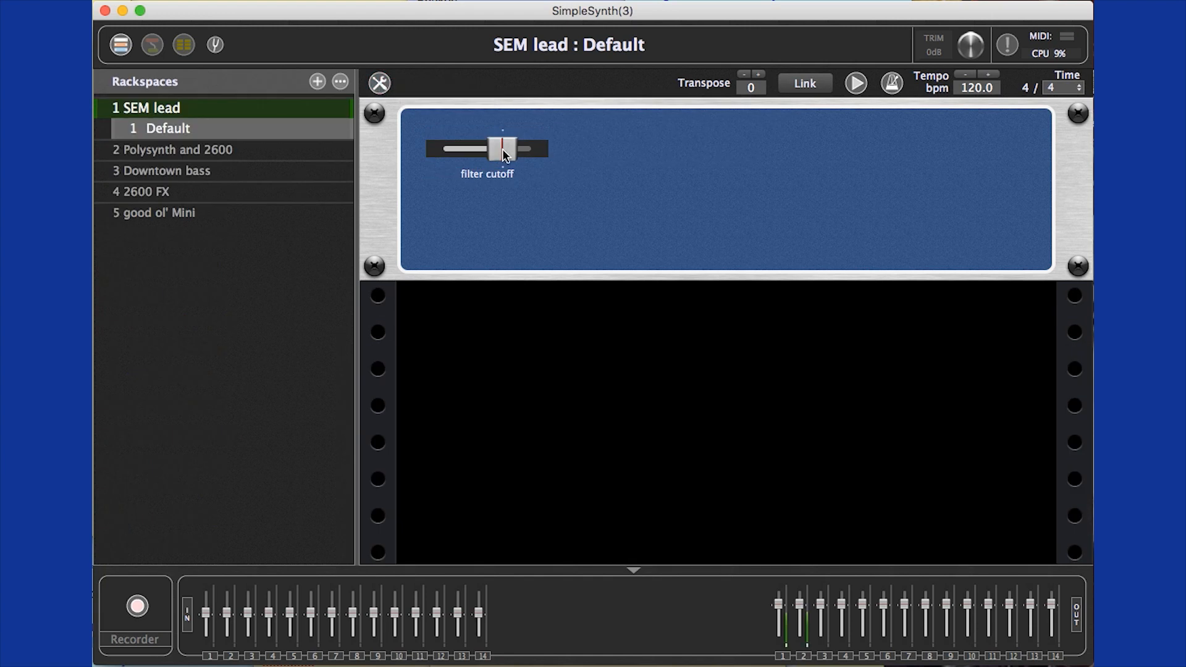
left_click_drag(502, 147, 475, 147)
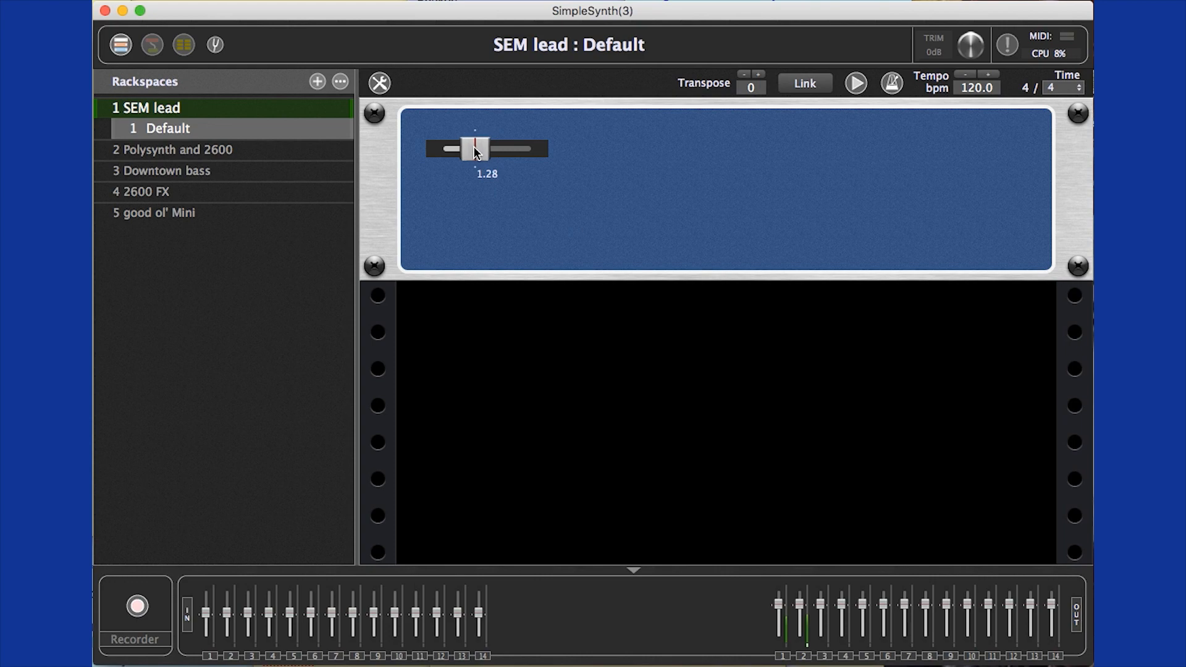
left_click_drag(466, 148, 503, 149)
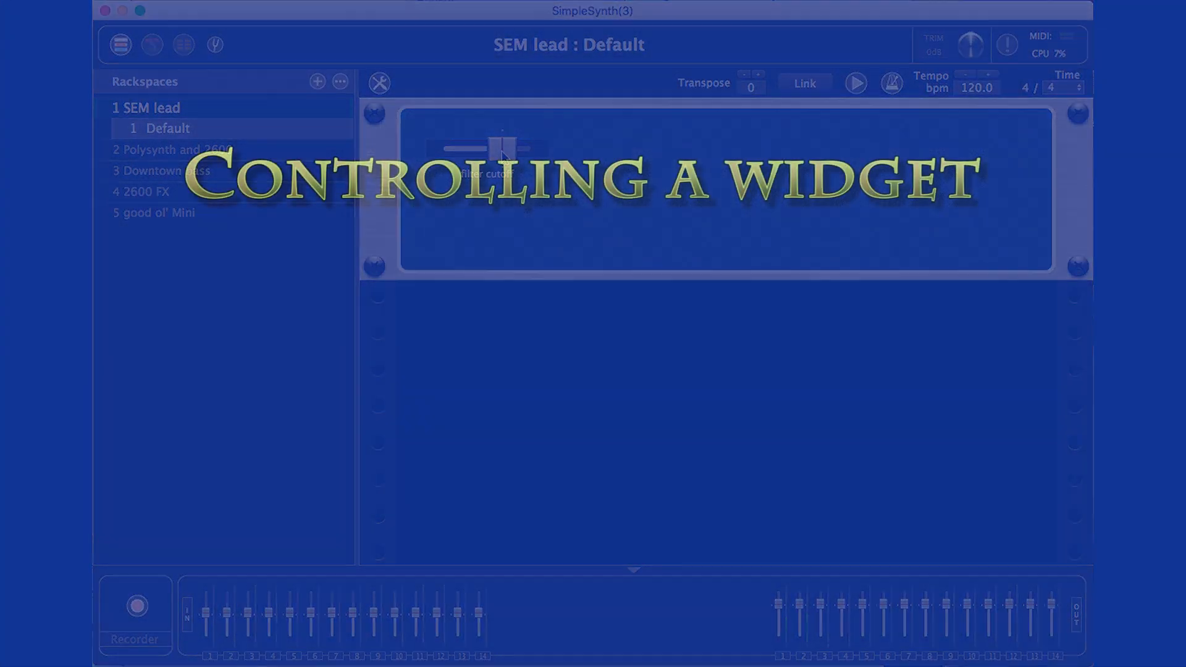
left_click(379, 83)
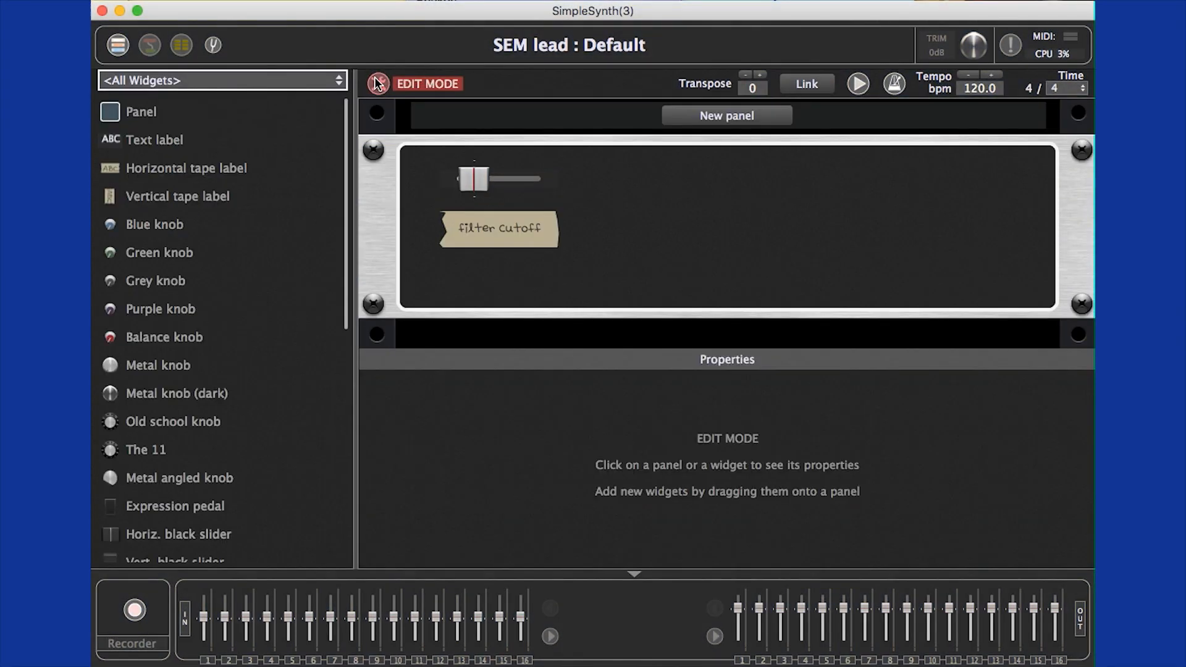
Assign the filter cutoff slider to MIDI controller 1 on channel 2 via Learn, then return to performing
left_click(499, 180)
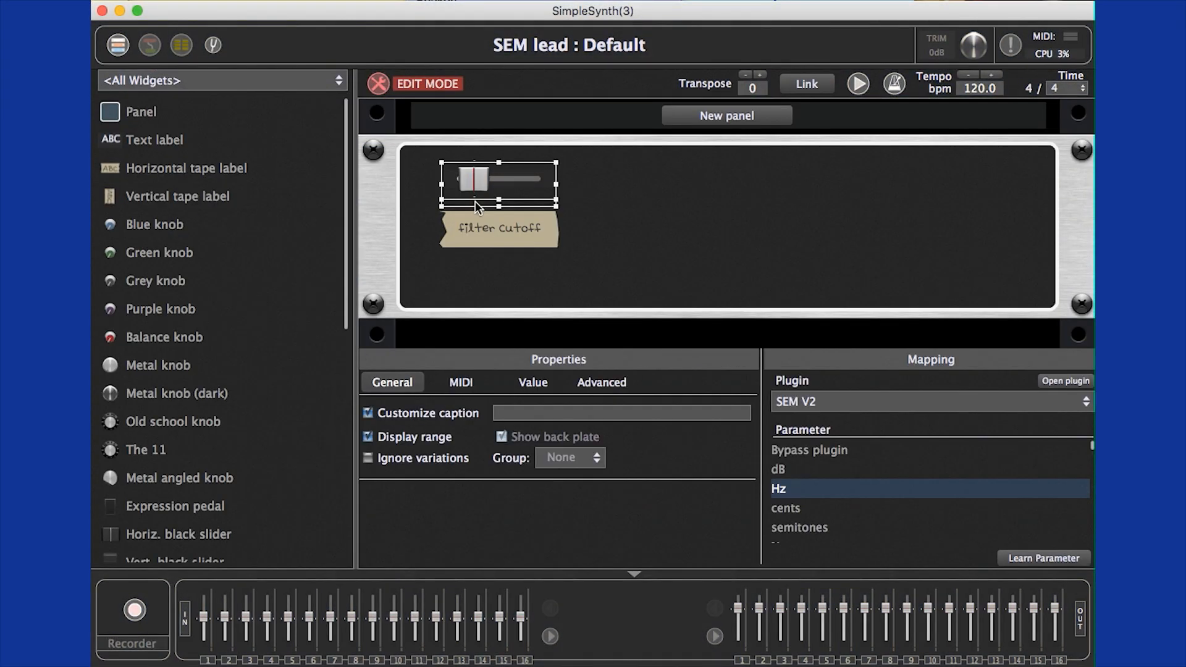
left_click(459, 382)
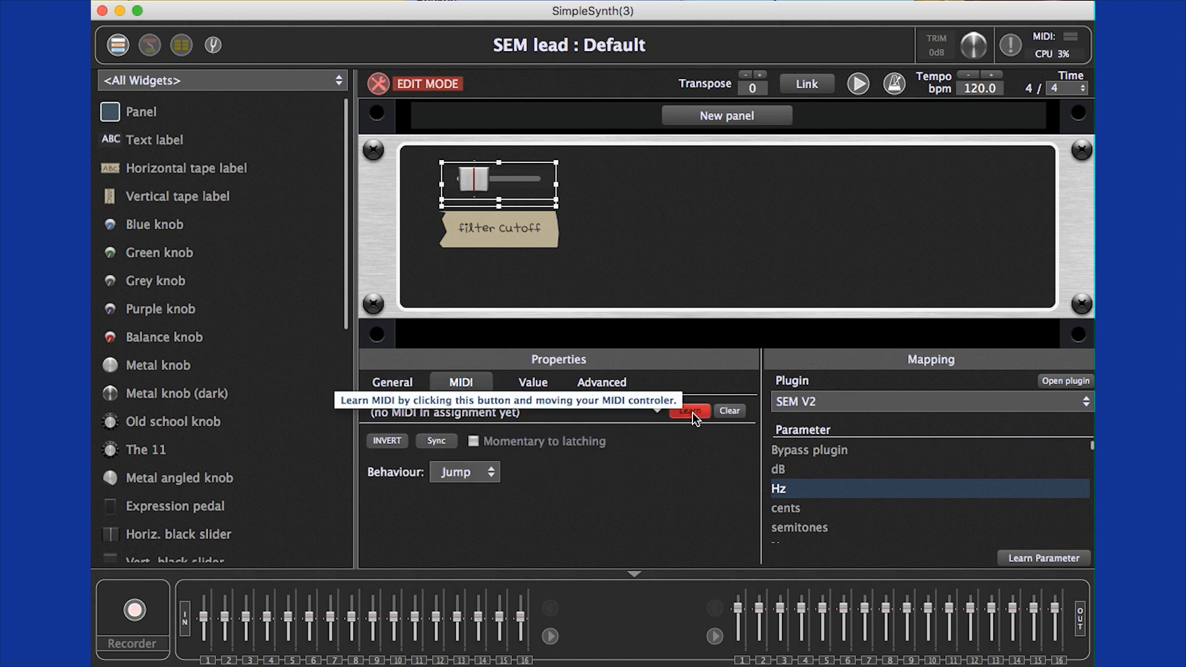
left_click(688, 410)
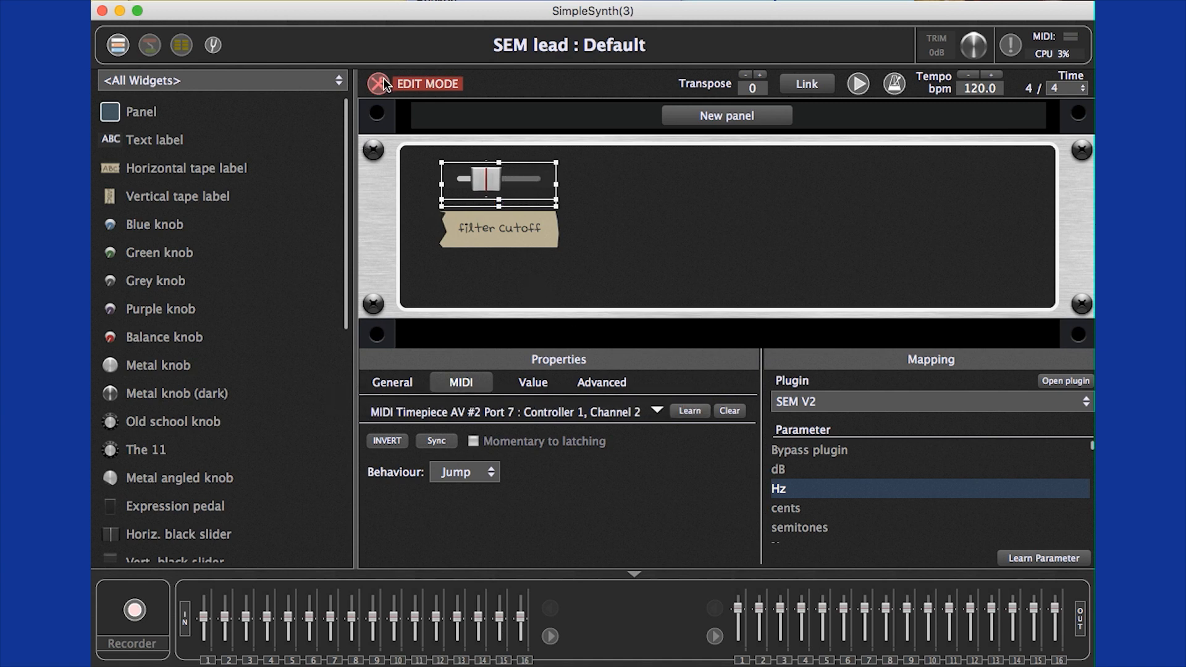
left_click(378, 83)
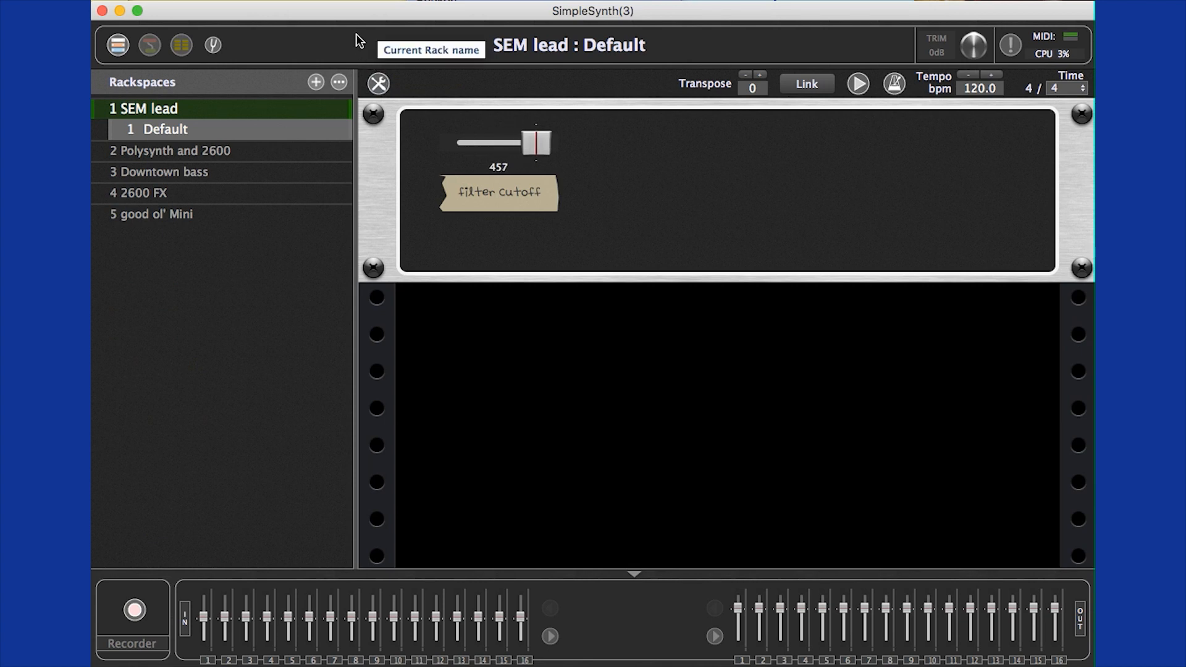
Nudge the filter cutoff down, then switch to the Polysynth and 2600 rackspace
left_click_drag(537, 144, 490, 143)
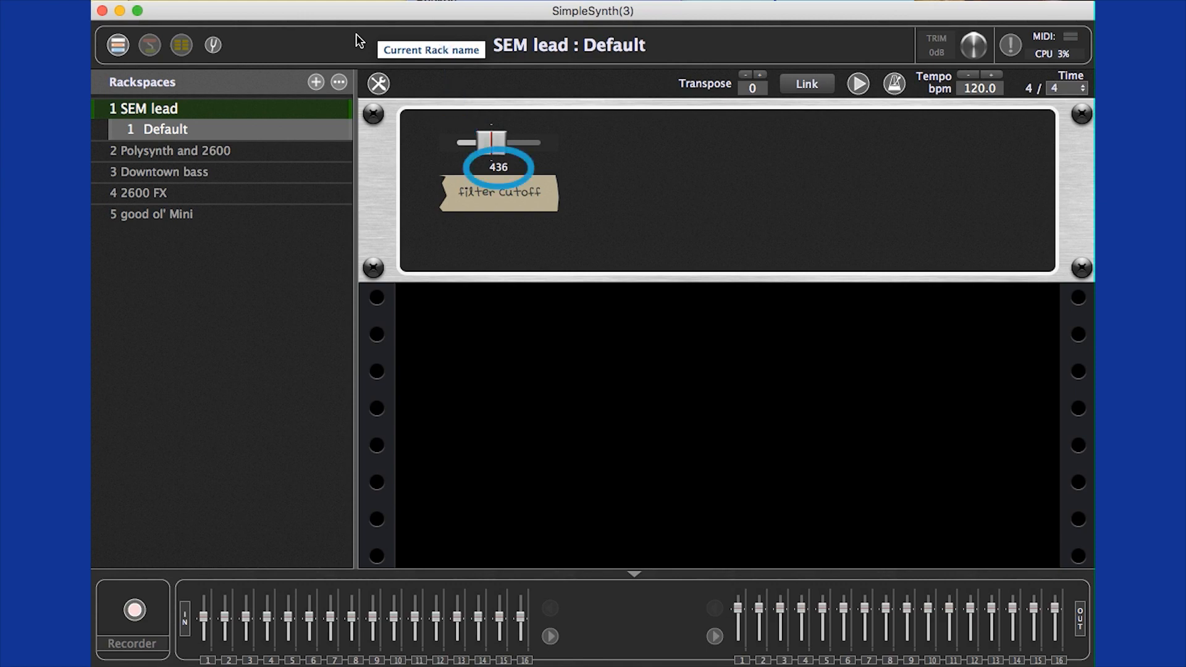
left_click(180, 149)
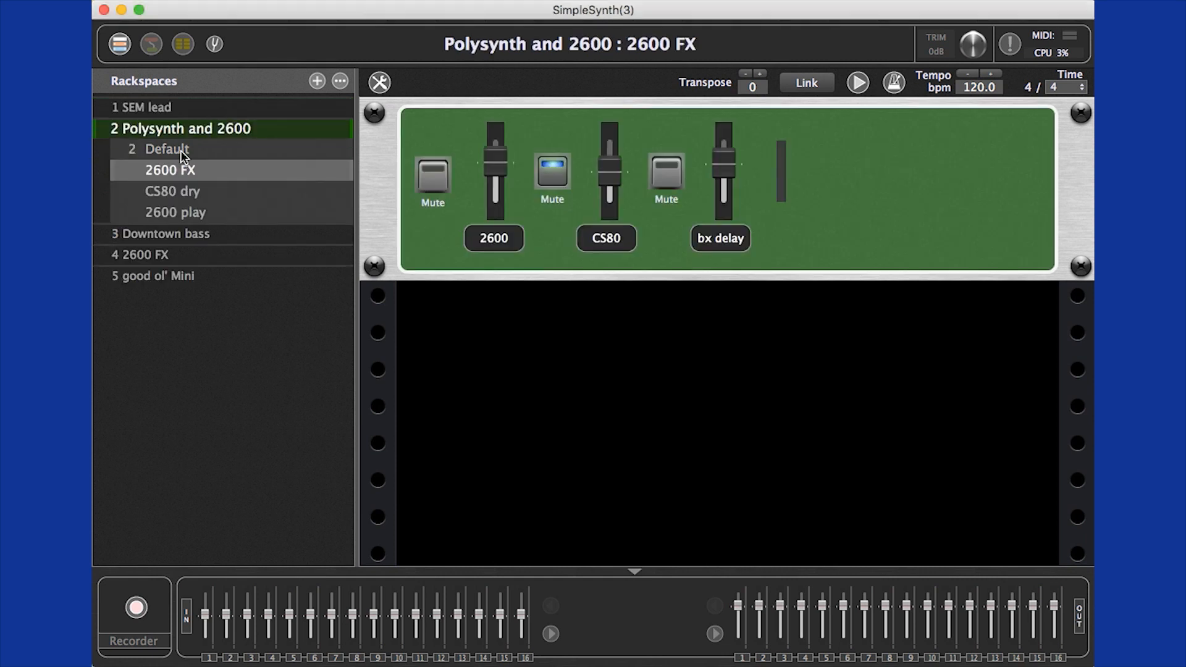
Select the Downtown bass rackspace, then the 2600 FX entry in the setlist view
left_click(168, 150)
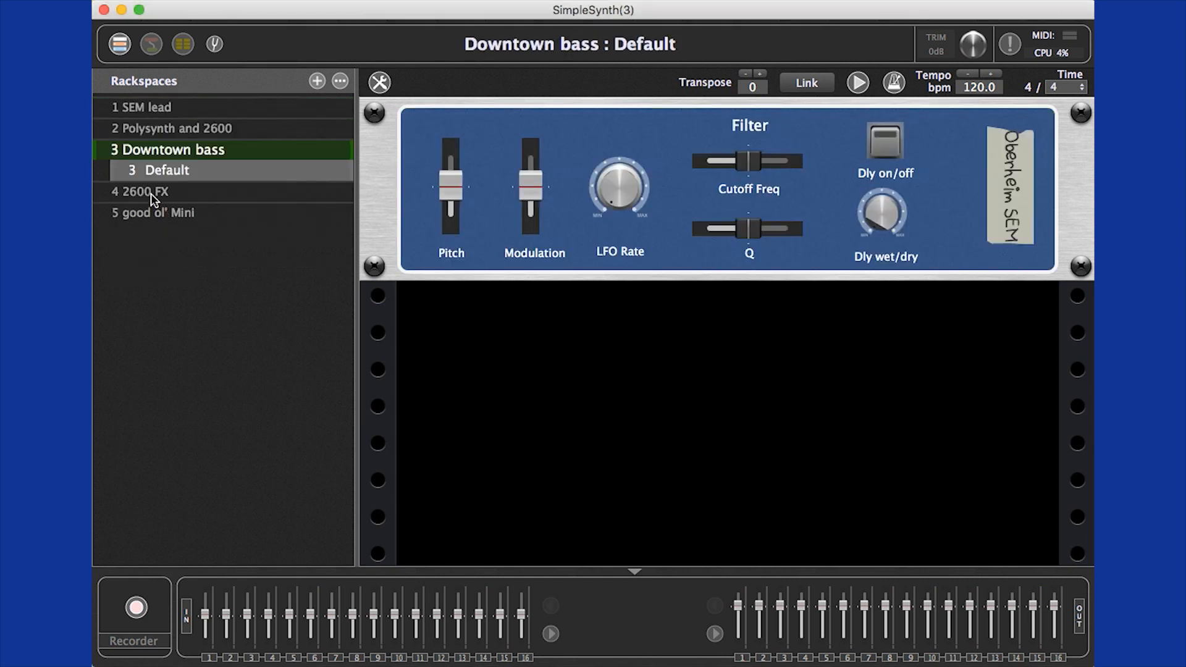
left_click(142, 171)
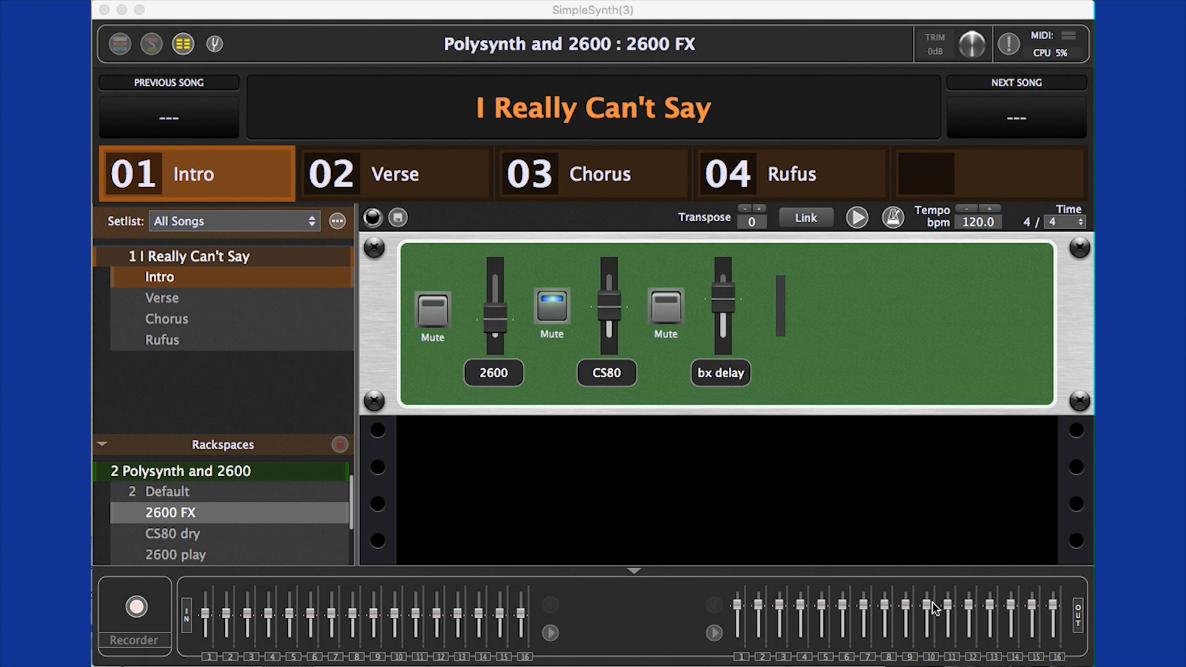
mouse_move(487, 465)
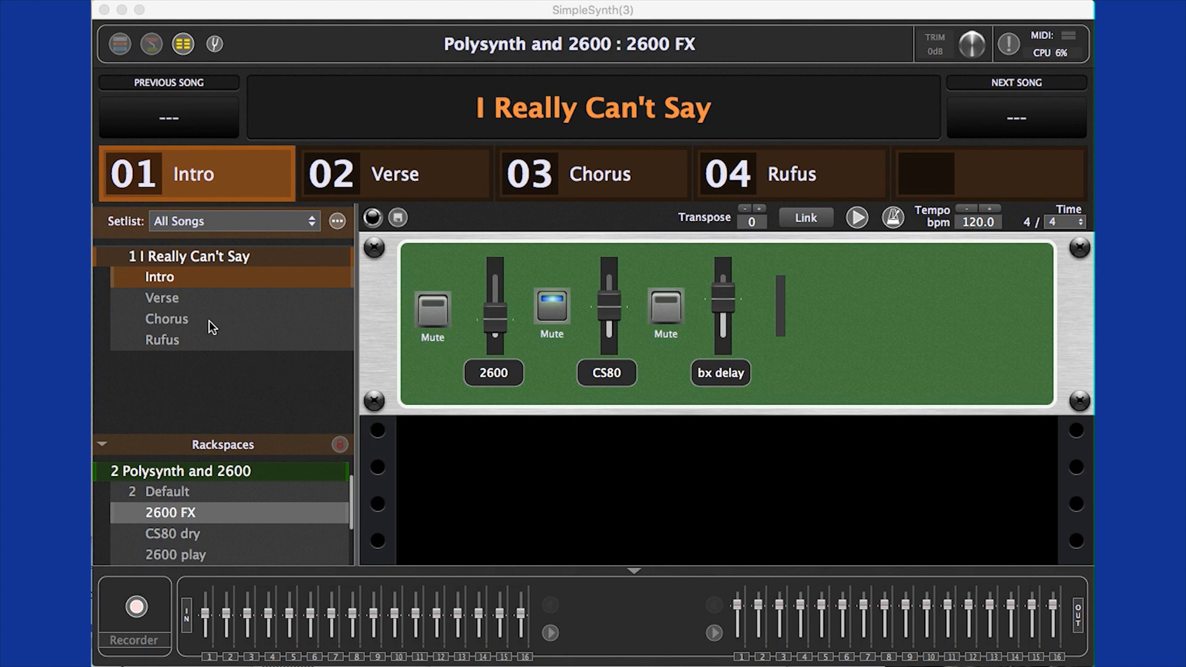
Recall the Verse, Chorus and Rufus variations in turn, then return to the Intro part
left_click(160, 298)
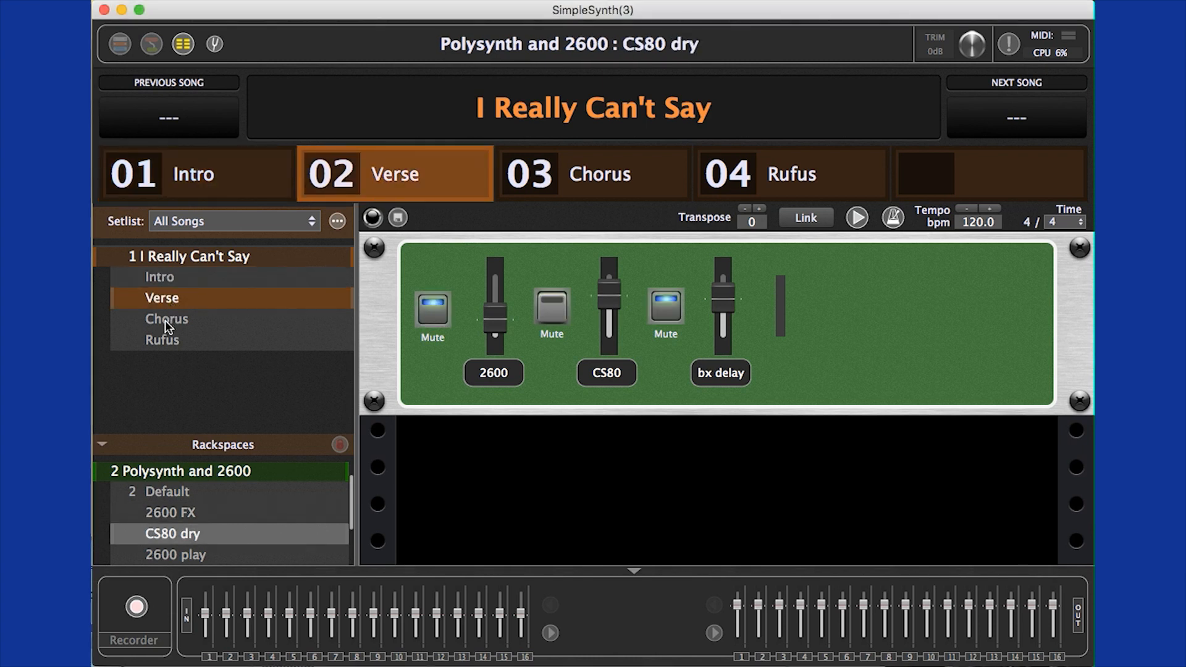
left_click(166, 319)
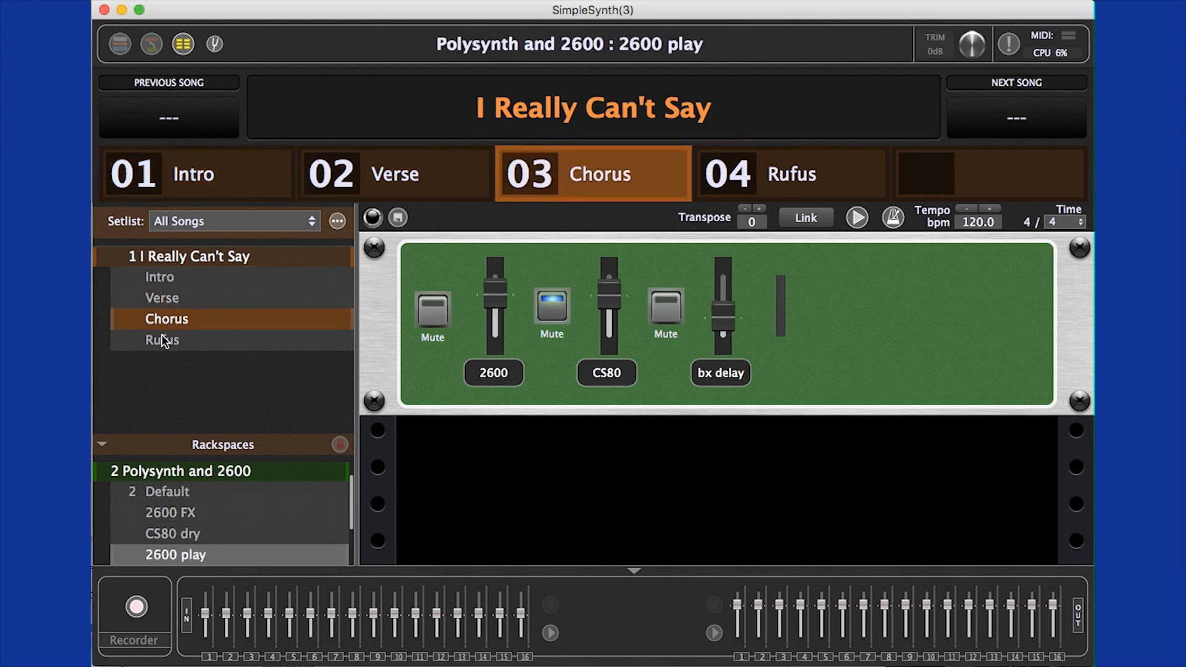
left_click(161, 340)
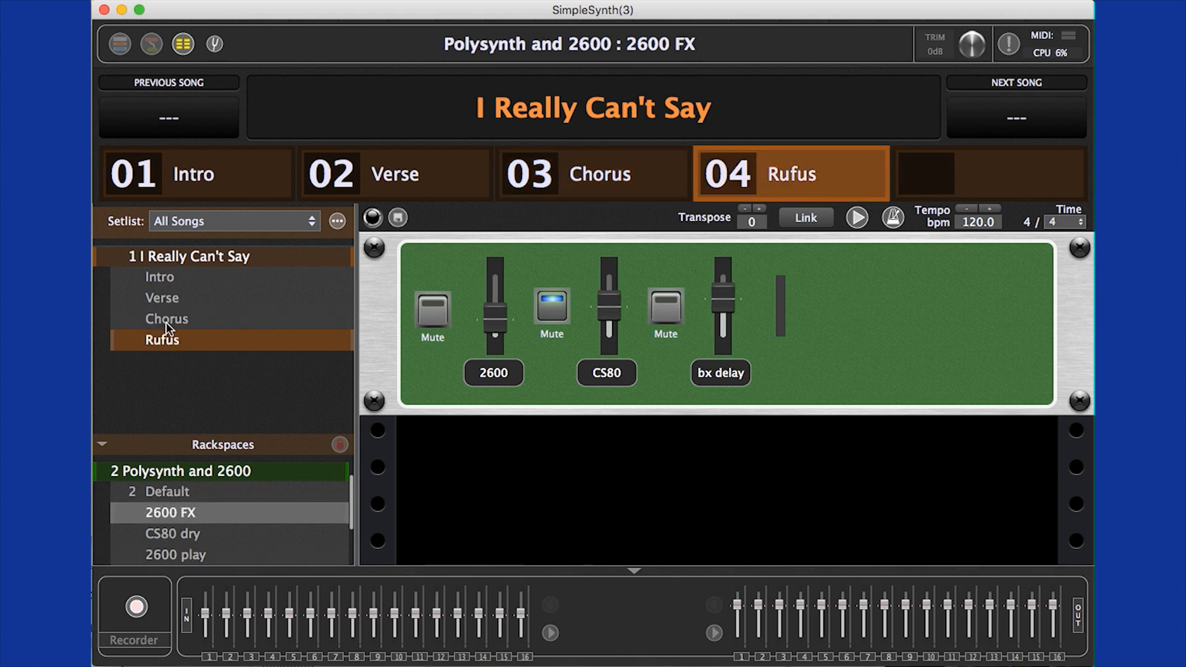
left_click(161, 277)
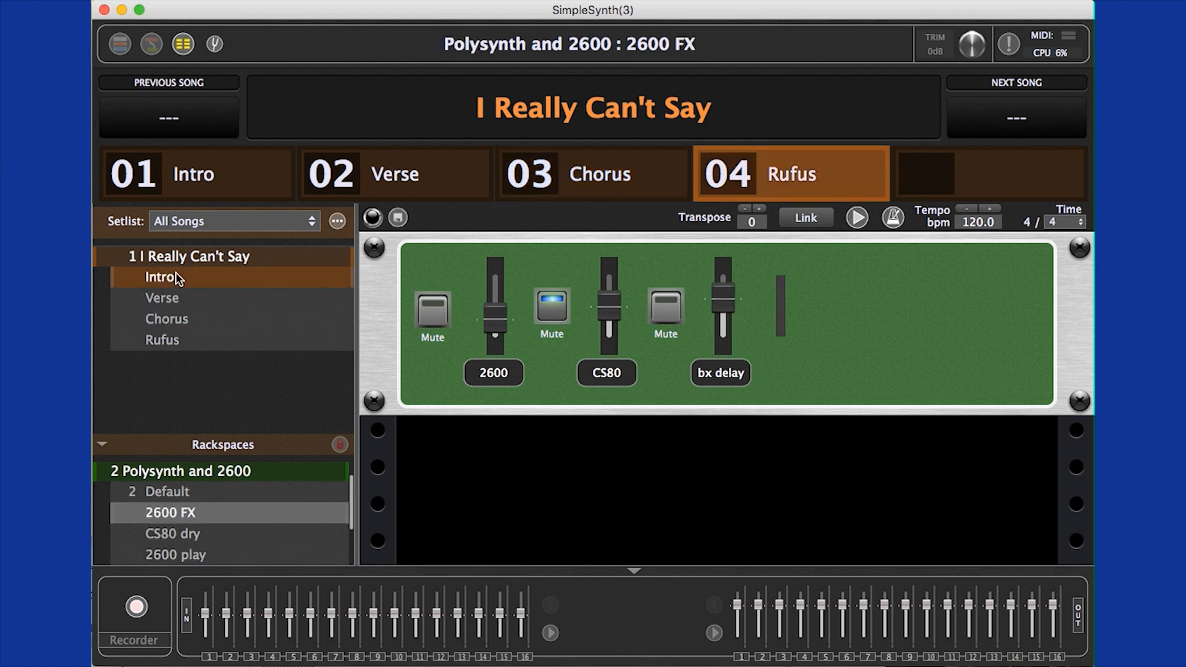
left_click(196, 173)
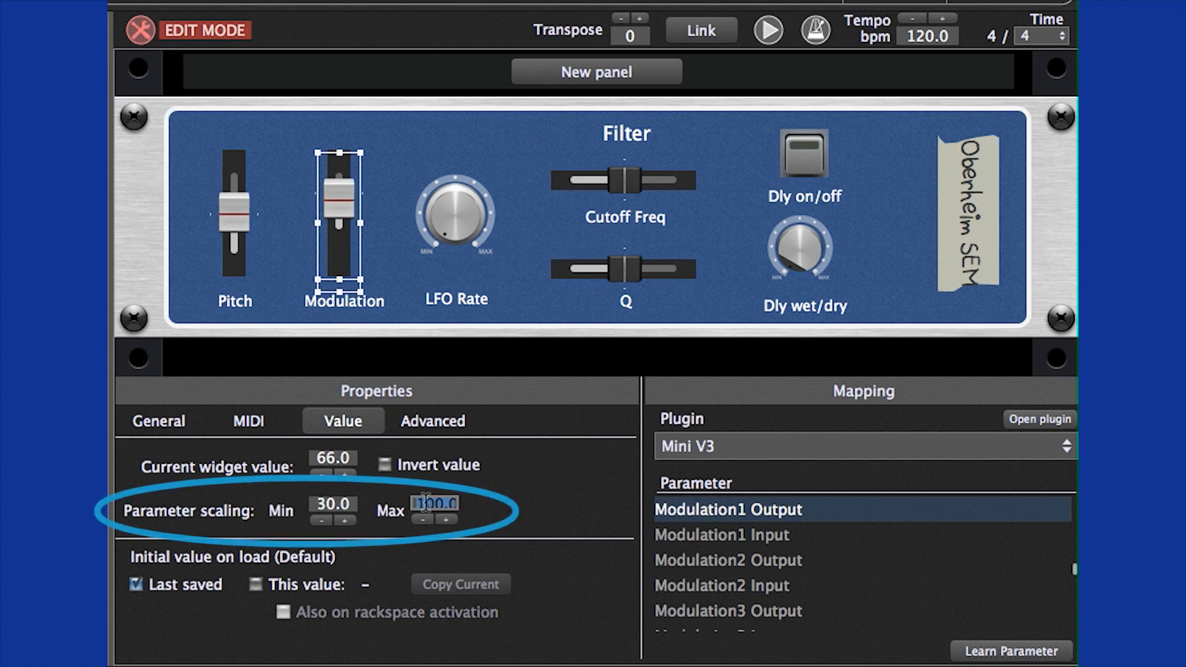
Set the Modulation slider's scaling Max to 75.0 and test the slider outside Edit Mode
type("75.0")
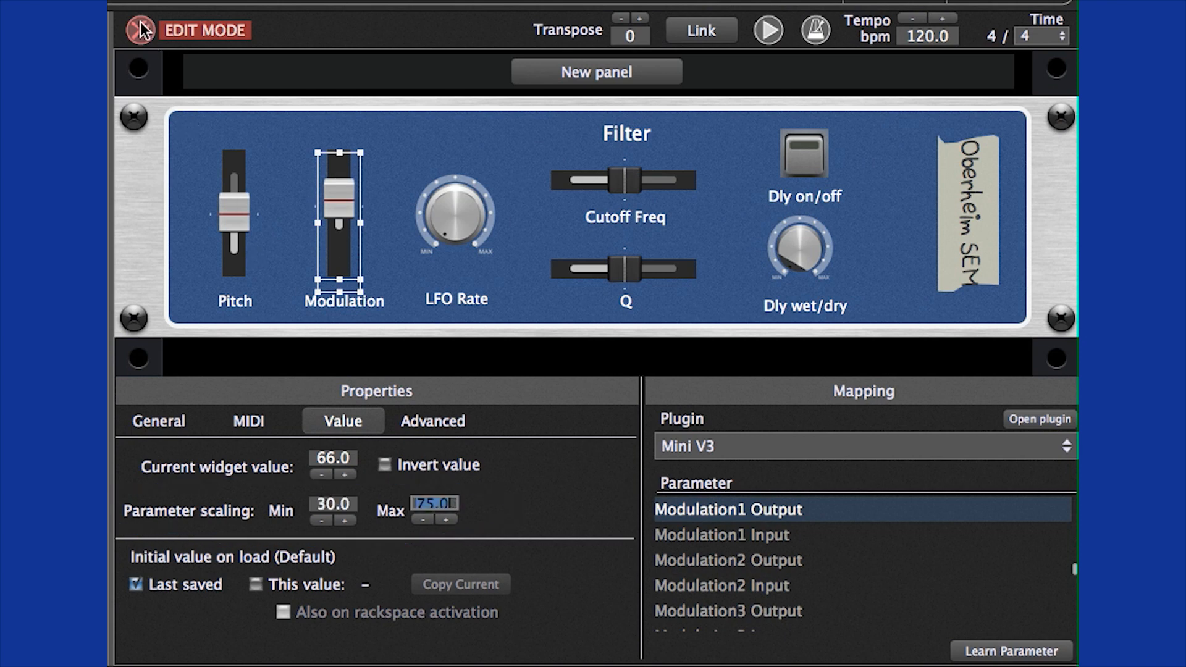
left_click(139, 29)
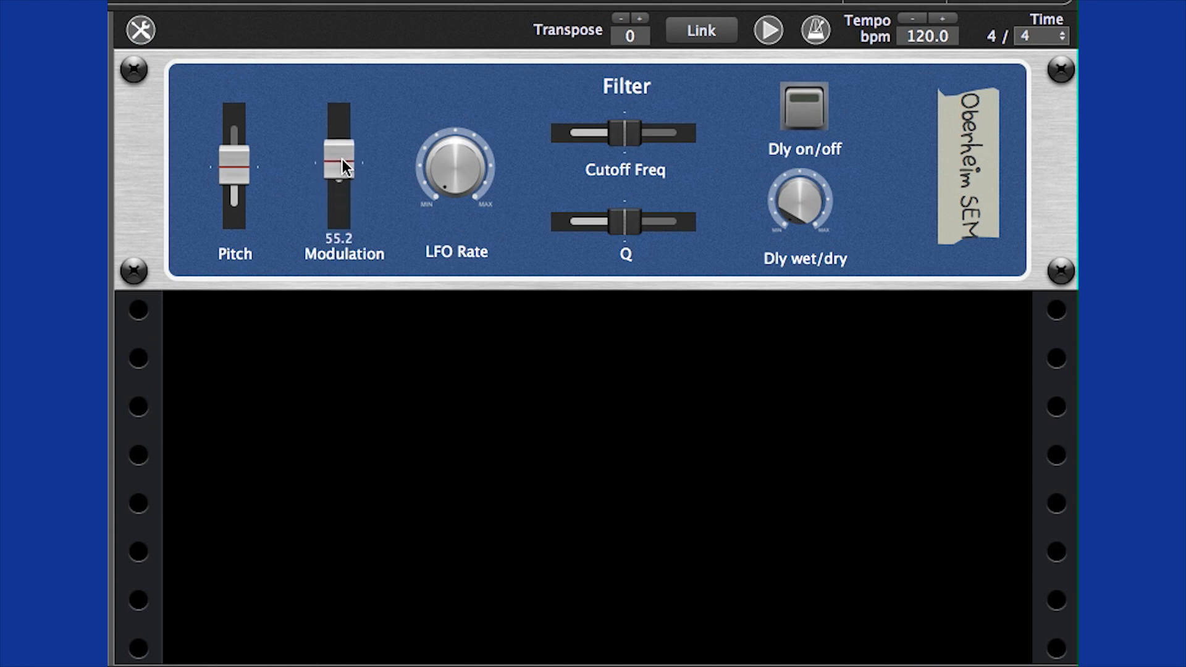
left_click(140, 30)
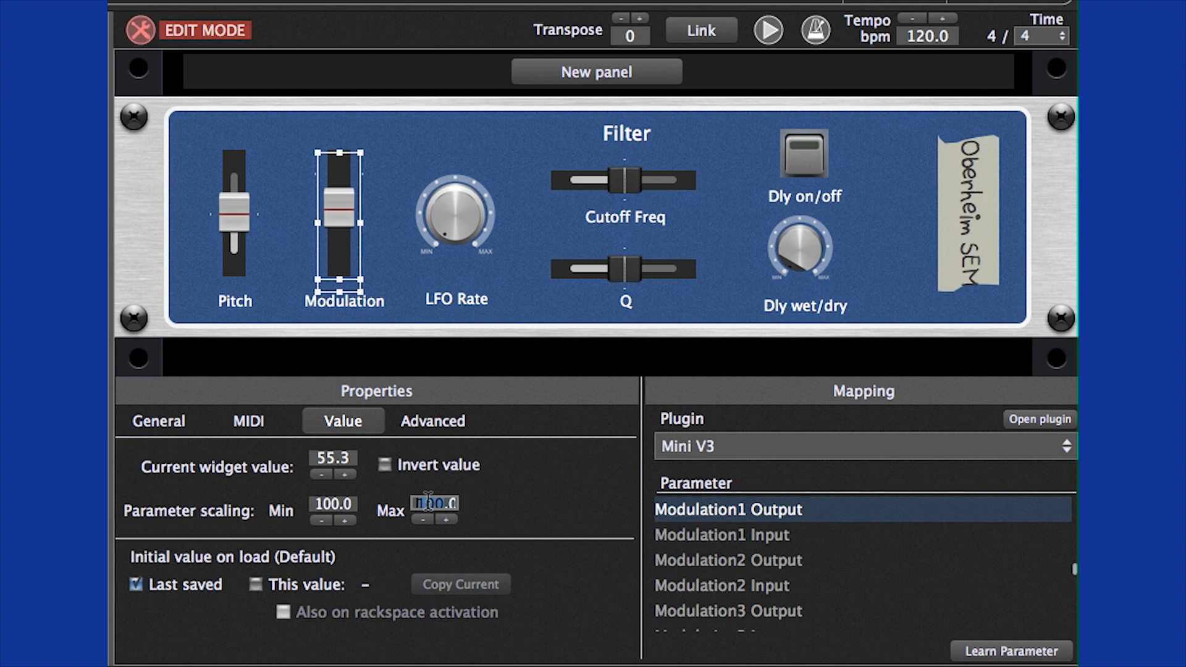
left_click(140, 30)
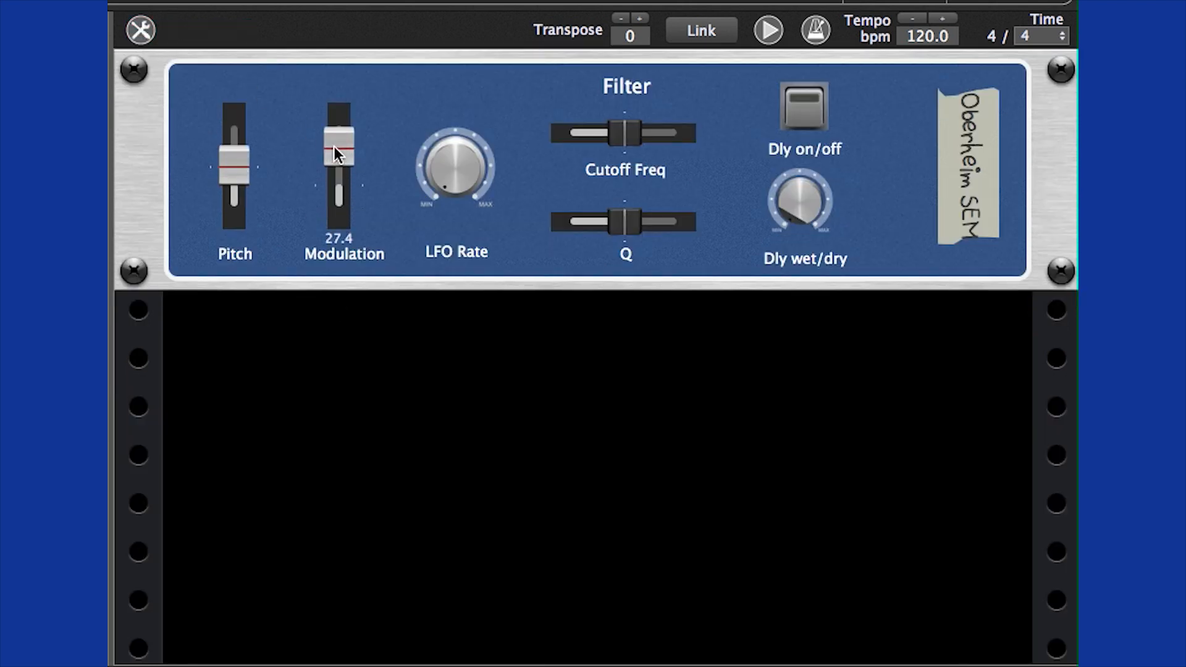
left_click(440, 554)
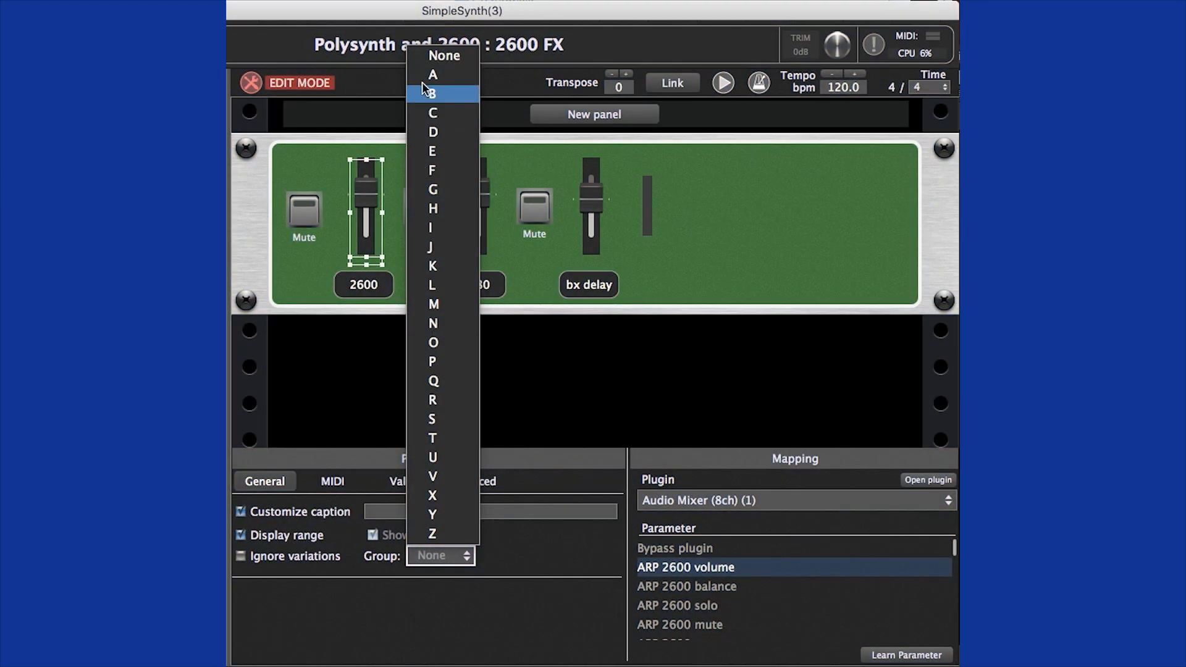
Assign both the 2600 and CS80 volume sliders to group A and try them together
left_click(432, 74)
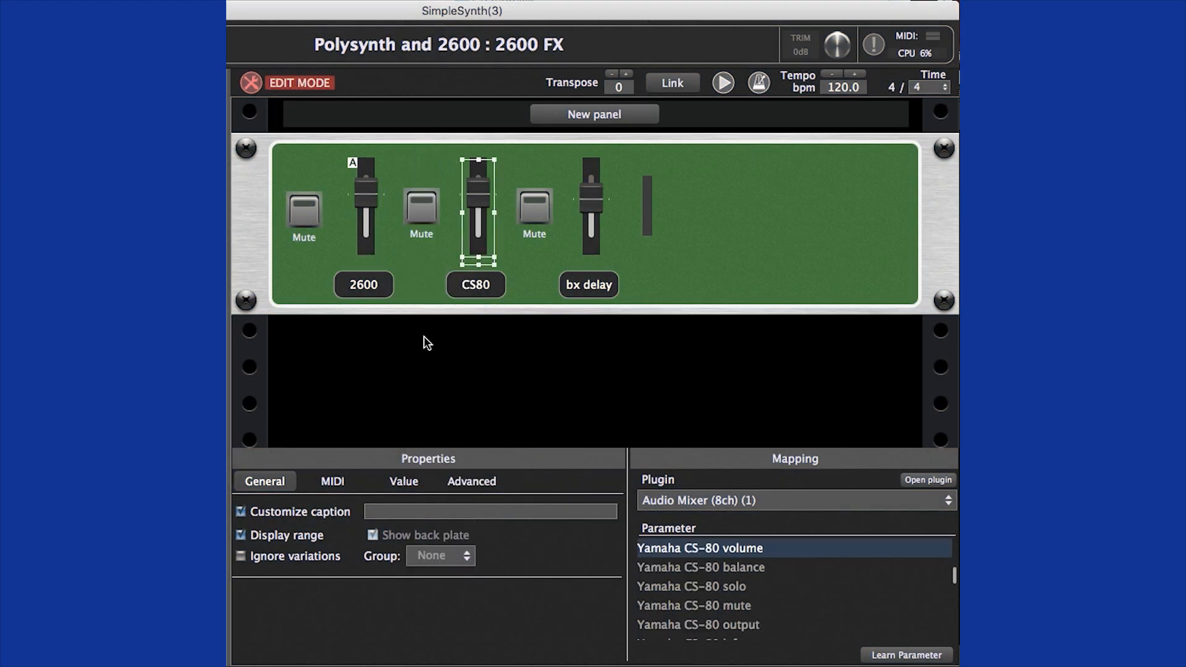
left_click(442, 556)
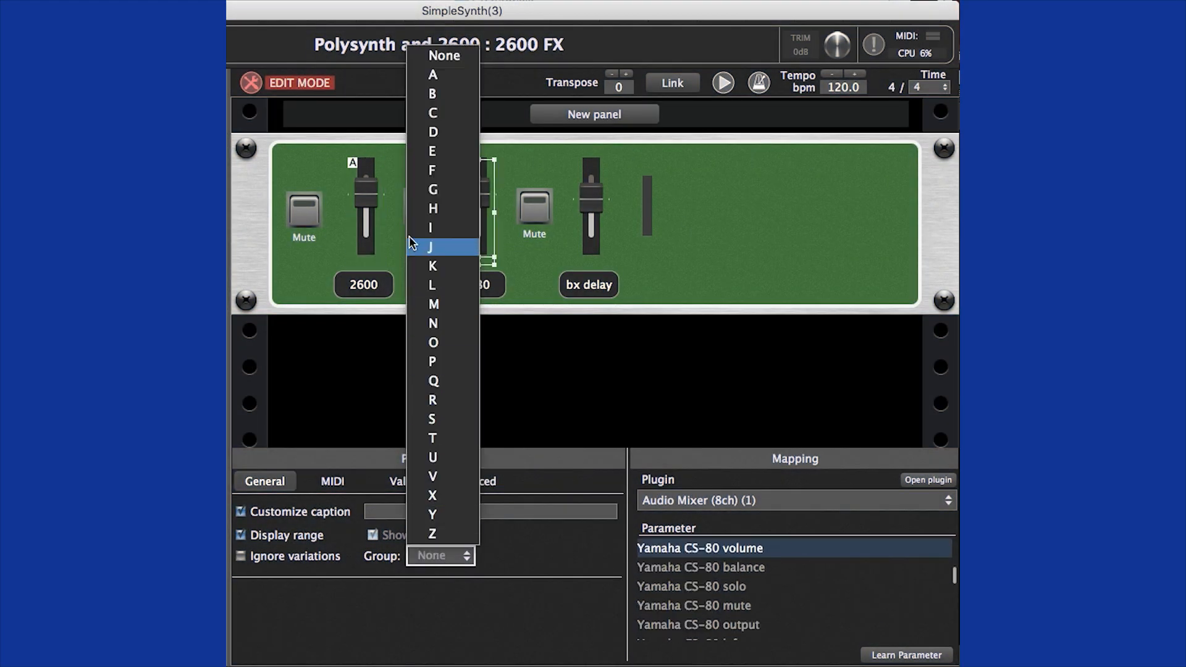
left_click(433, 76)
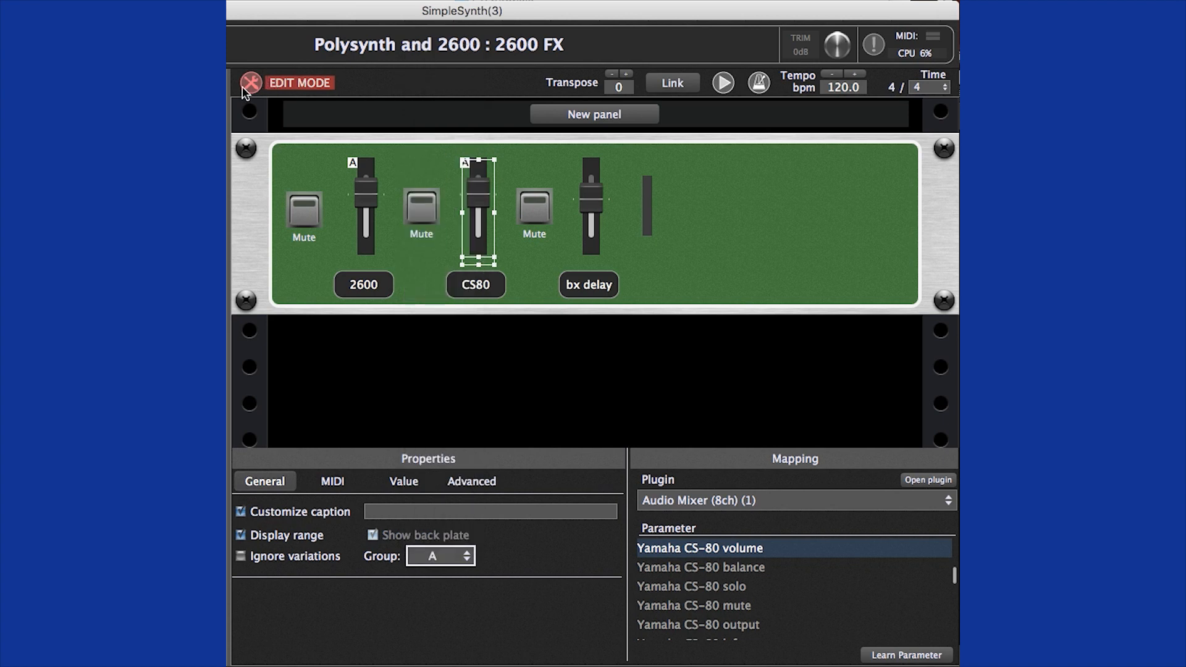
left_click(251, 83)
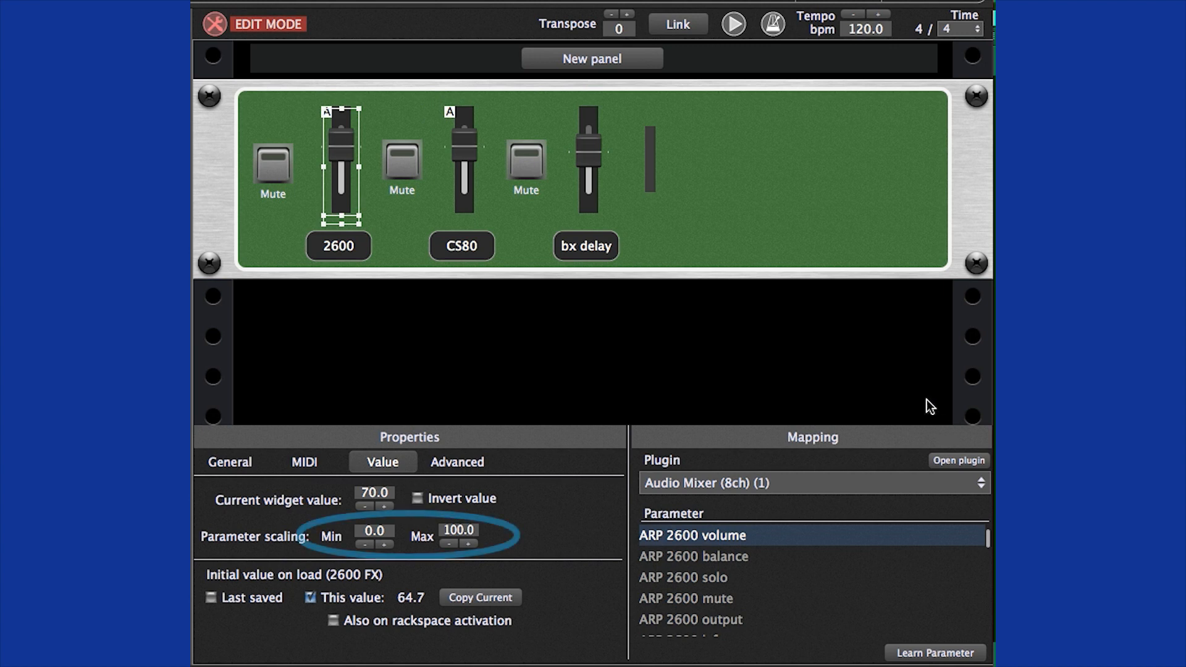
mouse_move(465, 153)
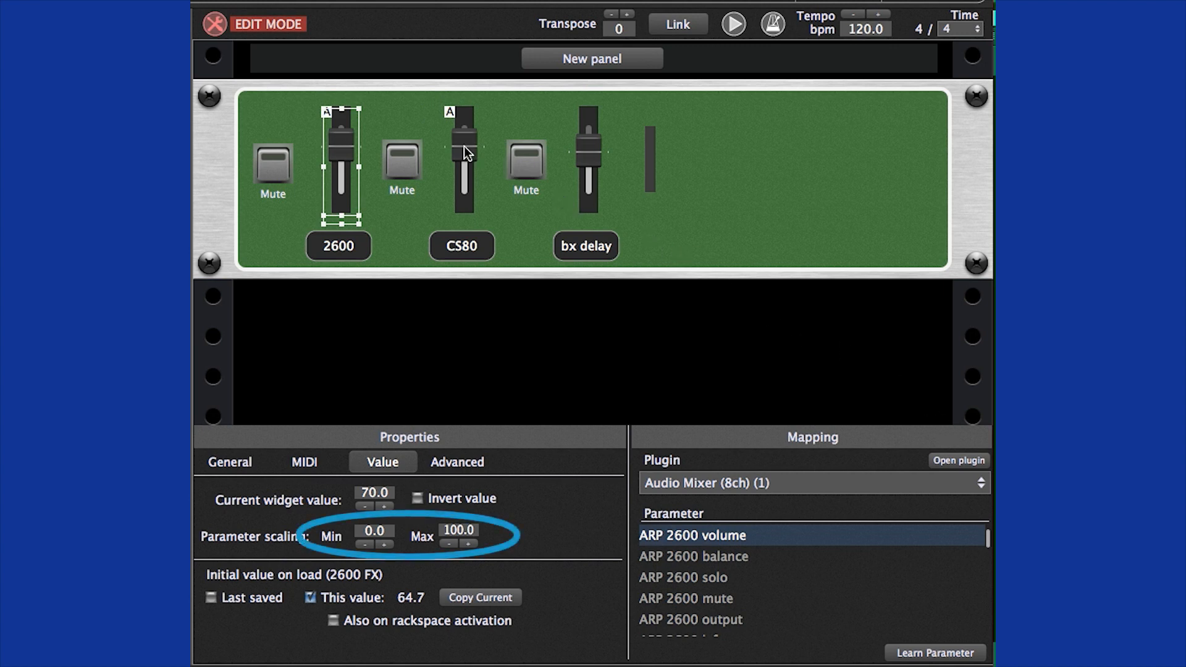
Invert the CS80 slider's scaling to 100–0 and drag the 2600 slider to crossfade the synths
left_click(463, 164)
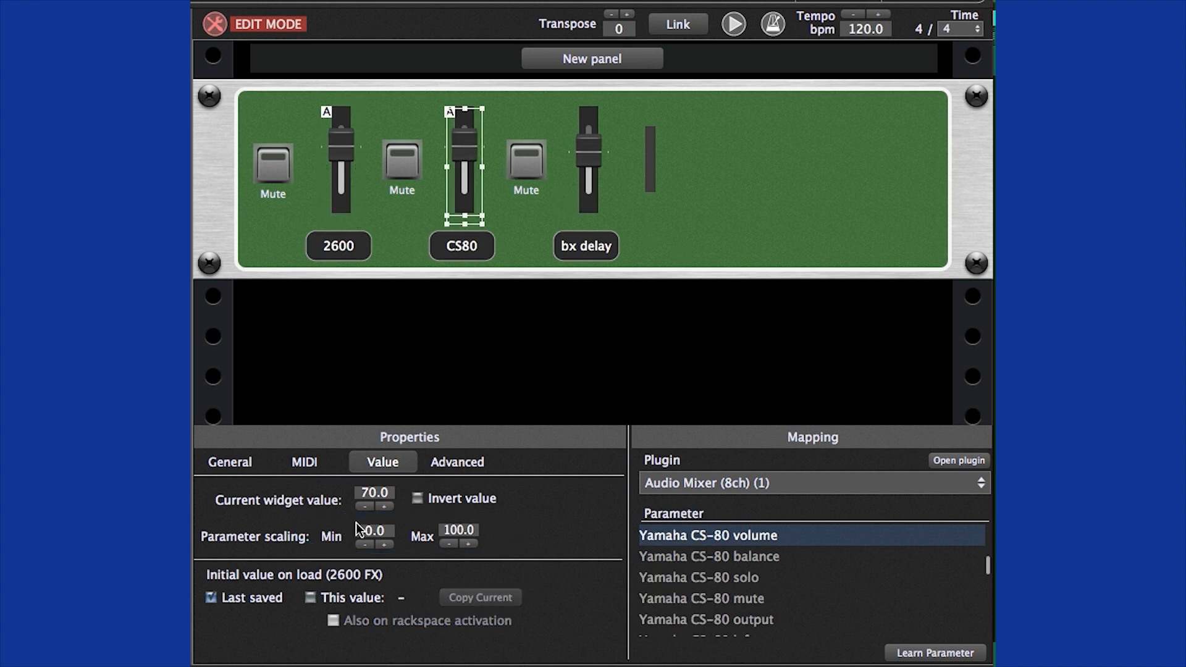
left_click(373, 530)
type("100")
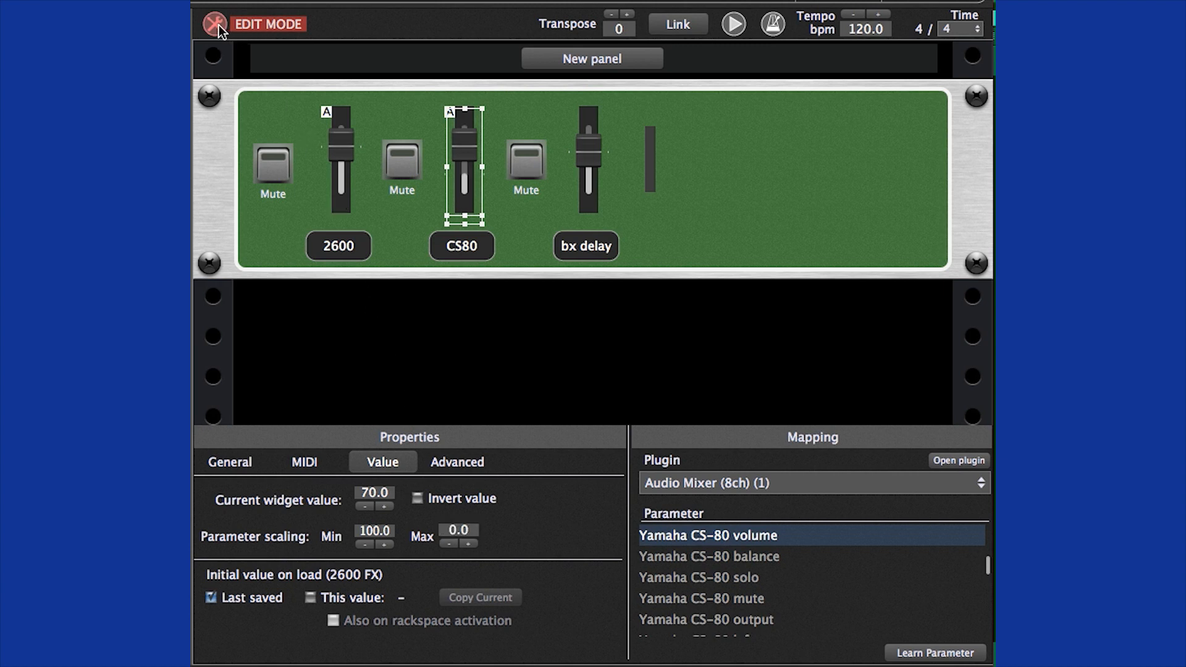
left_click(214, 24)
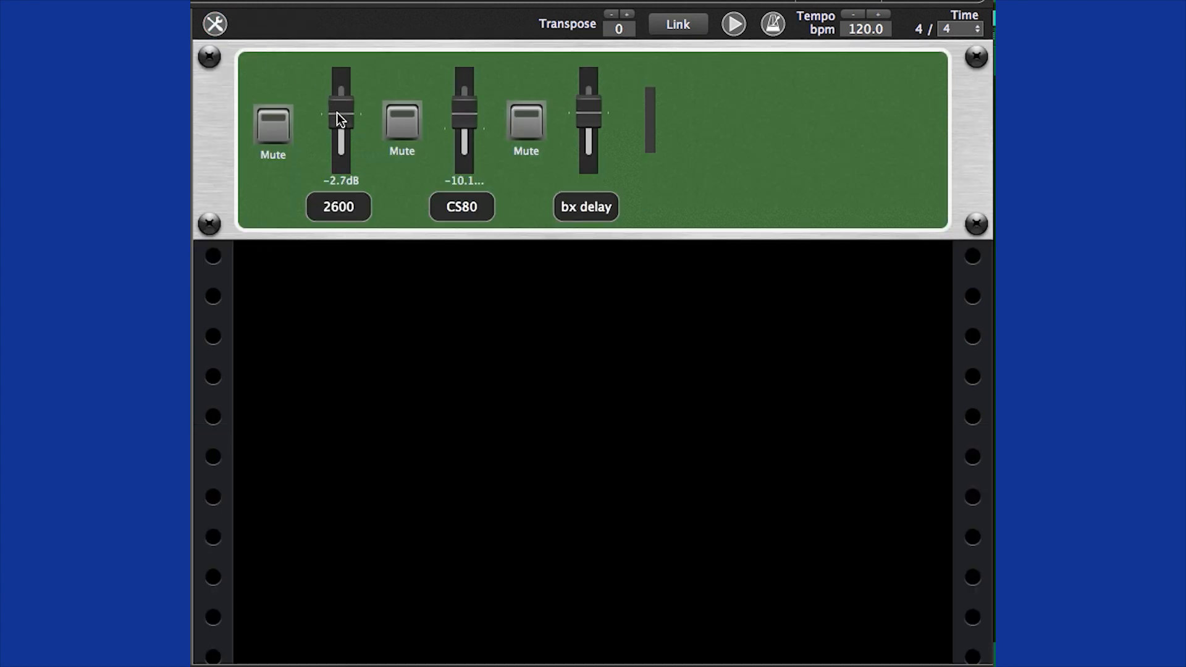
left_click_drag(340, 114, 340, 124)
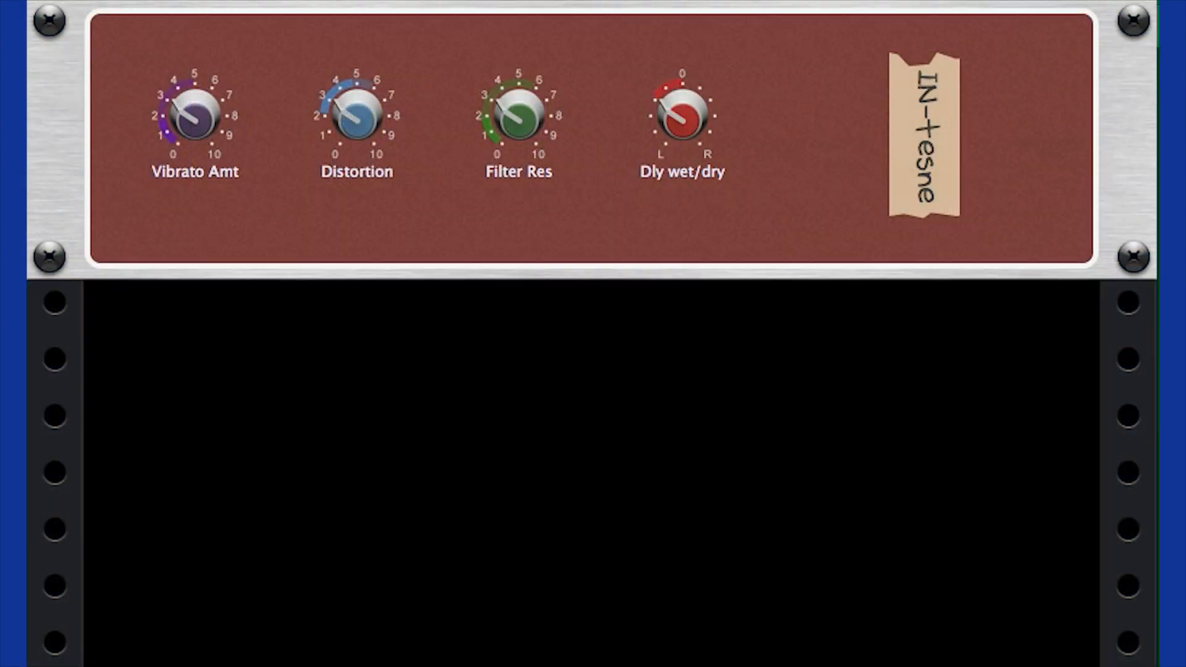
mouse_move(946, 454)
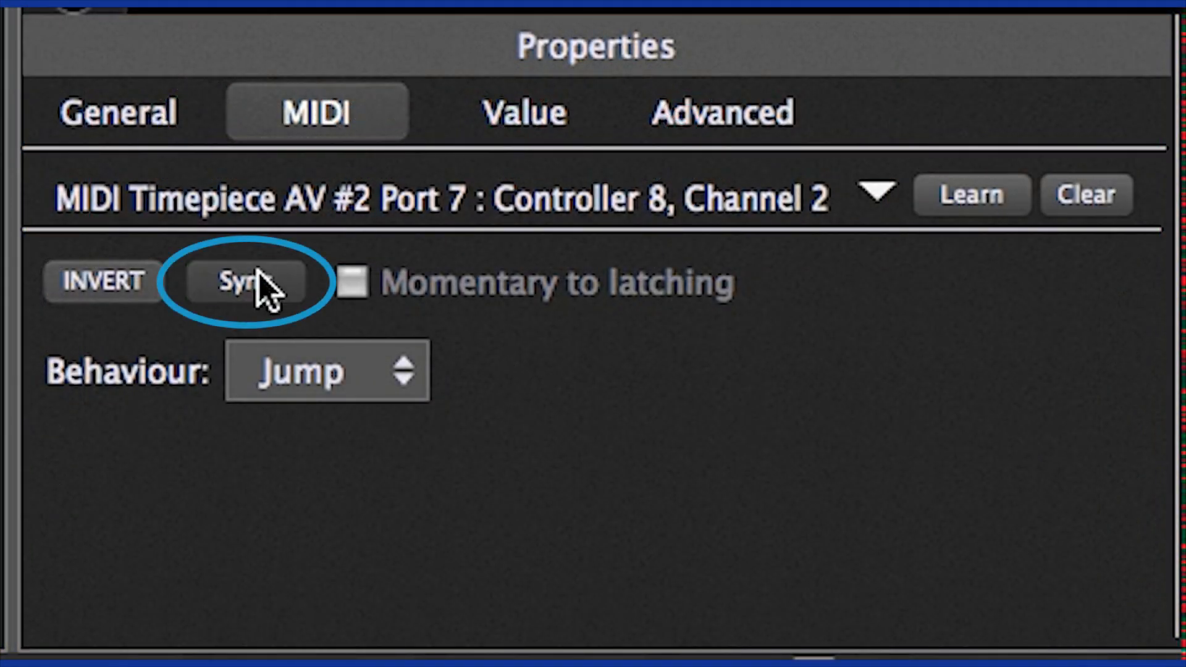
Enable Sync on the widget's controller 8, channel 2 MIDI assignment
left_click(245, 282)
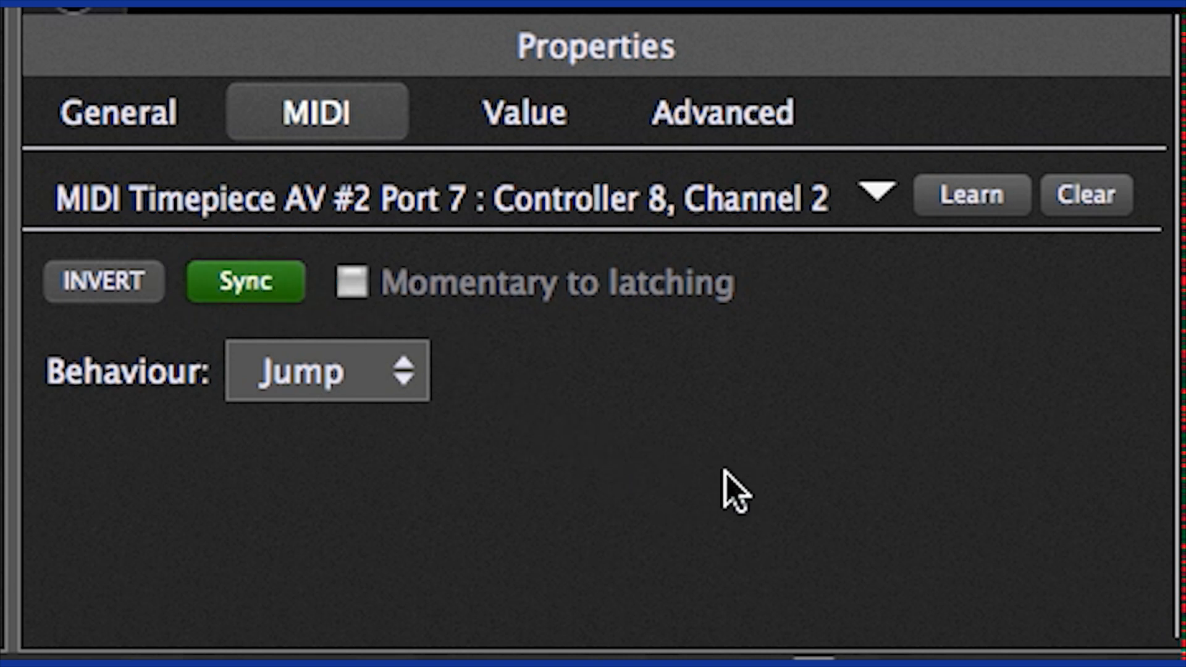